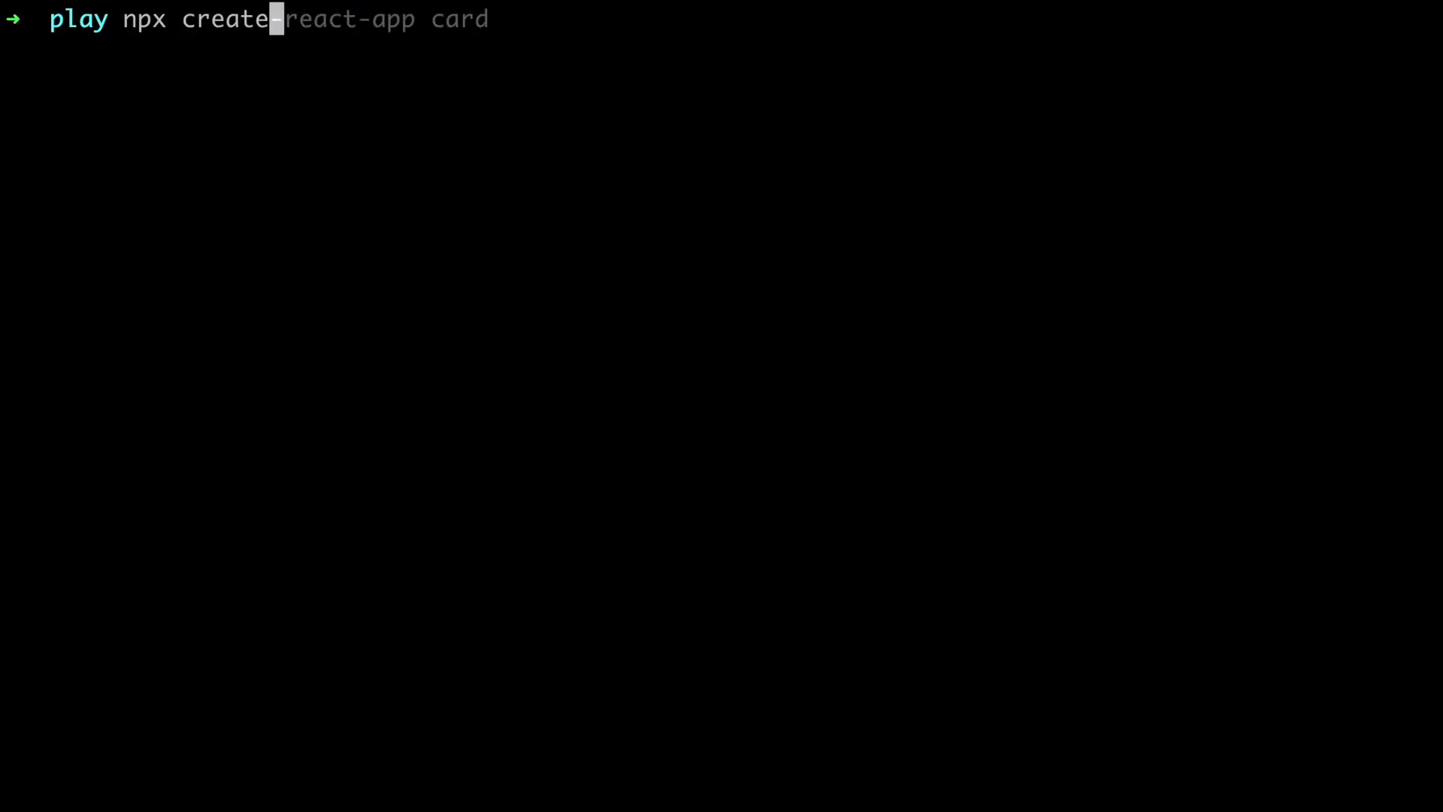
Step: Create a new React app named 'drag-around-advanced' with create-react-app
type("drag-around-advanced")
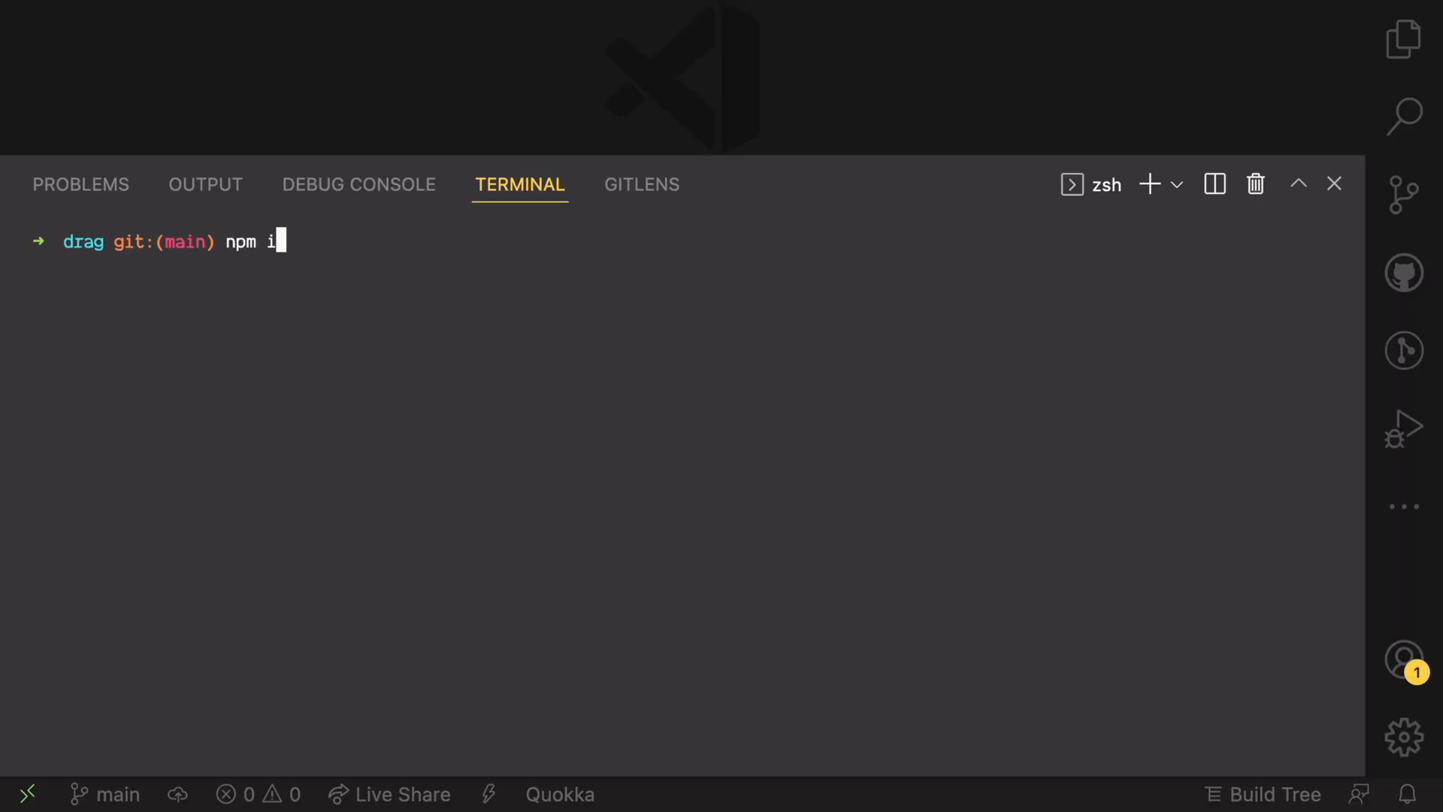
type("@react-spring/web react-use-gesture")
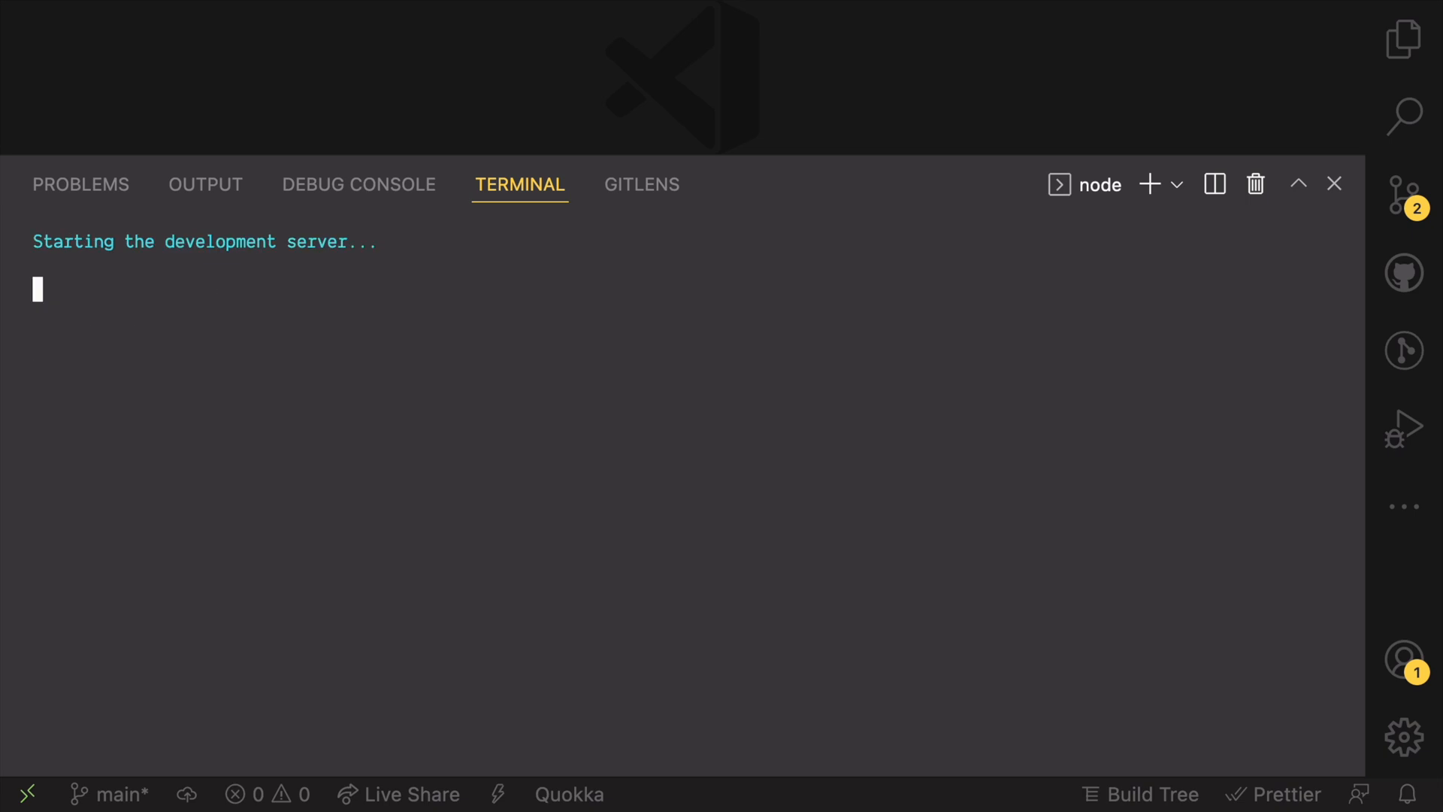
left_click(1333, 183)
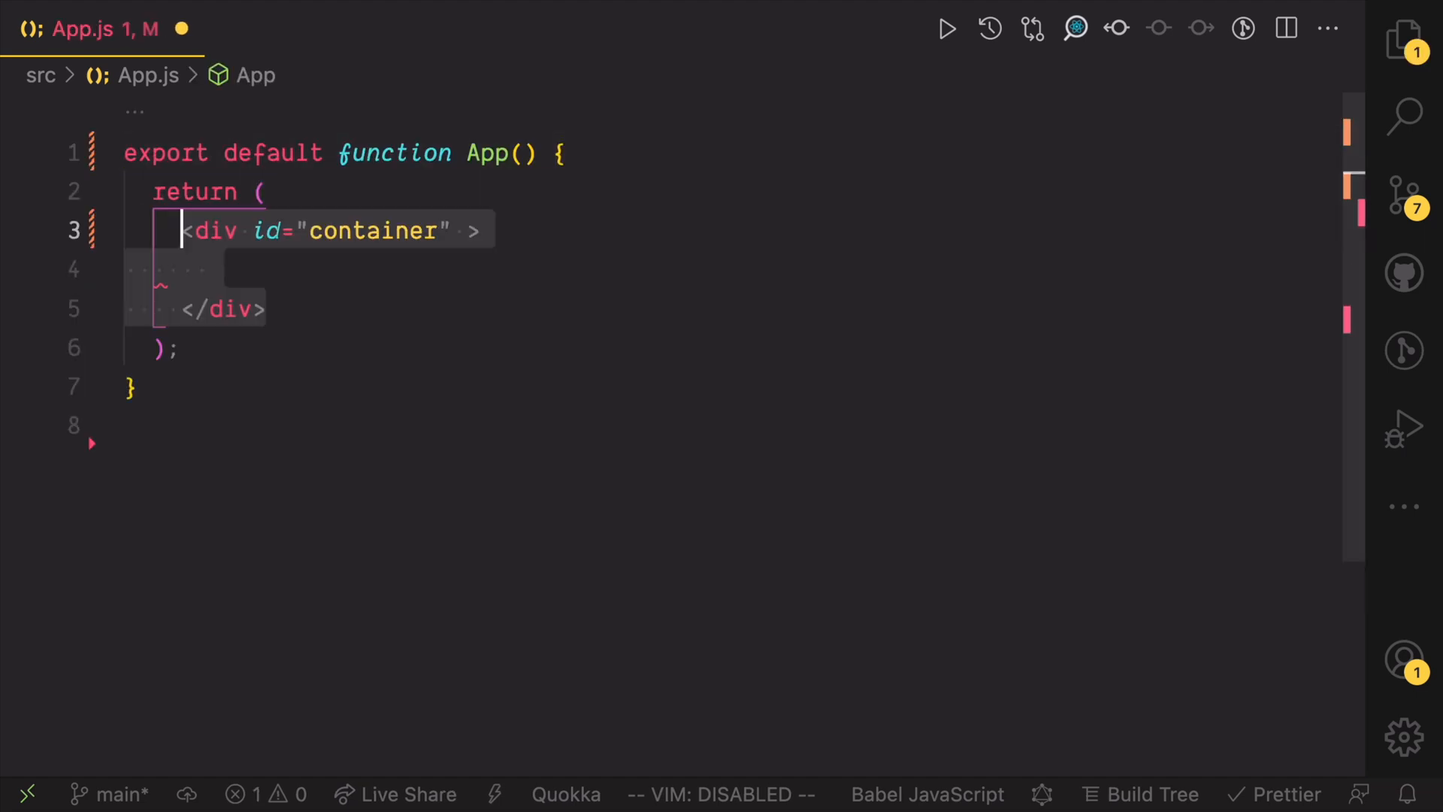
Step: Give the container 'flex items-center justify-center h-screen' classes and render <Circle /> inside a rounded-full div
type("className=\"flex items-center\"")
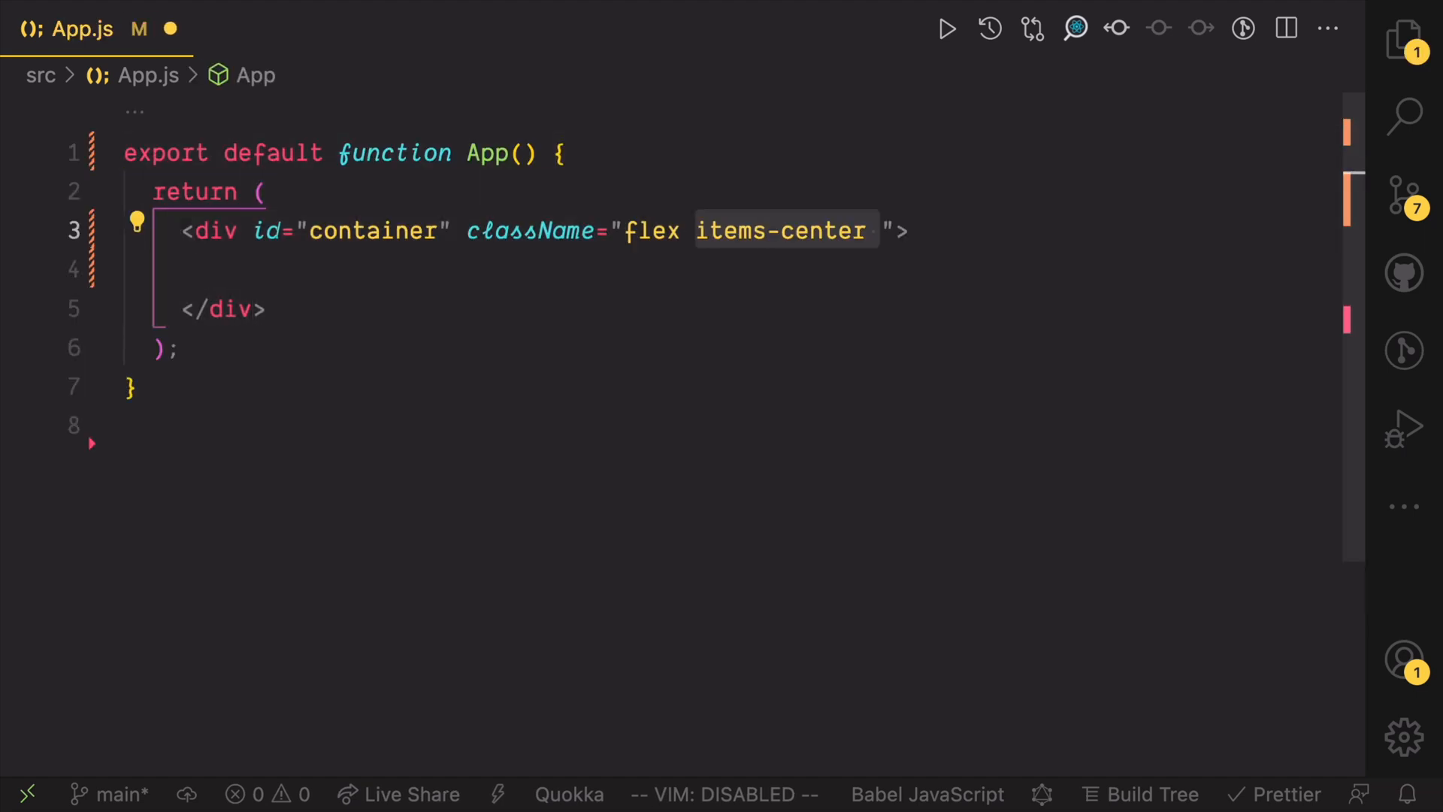
type("justify-center")
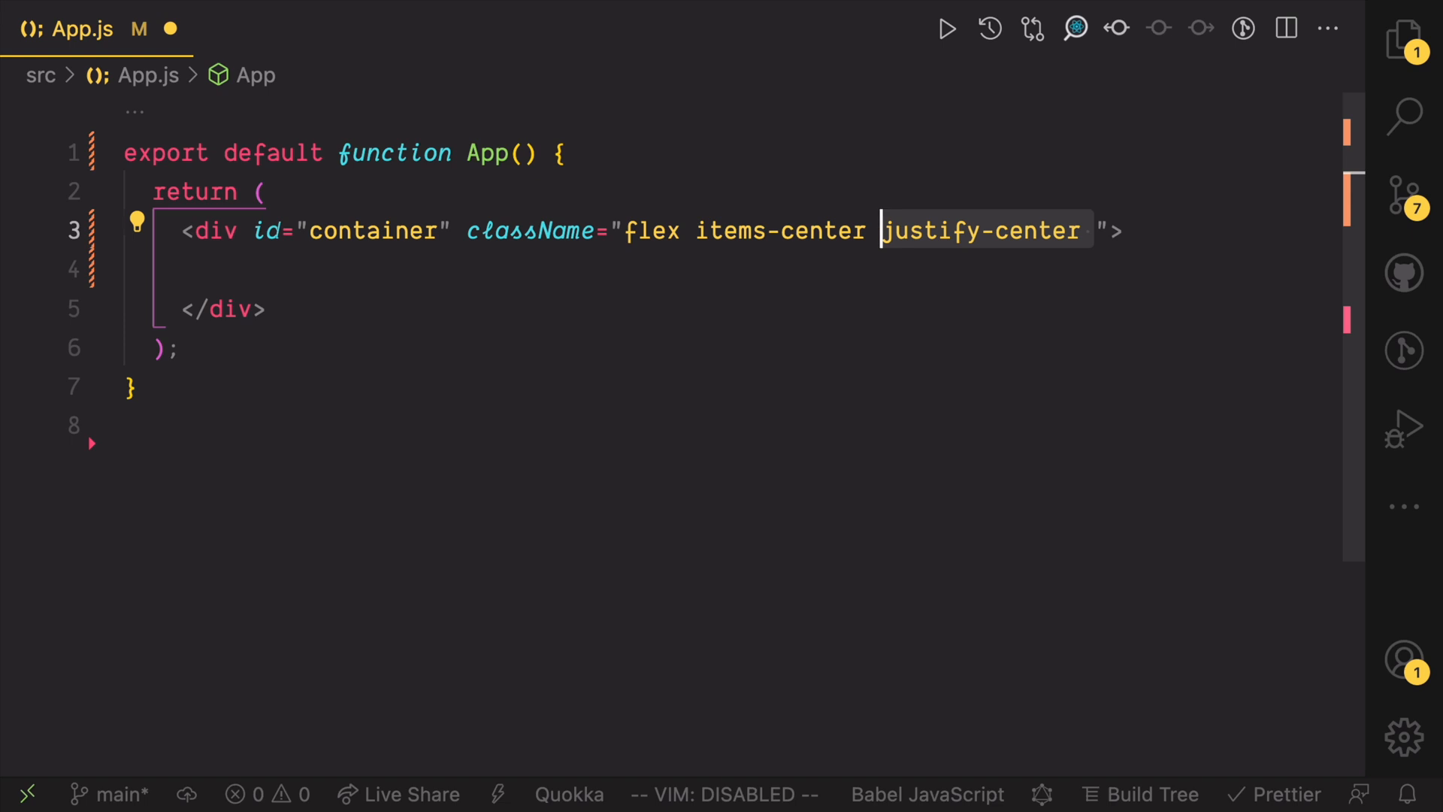
type("h-screen")
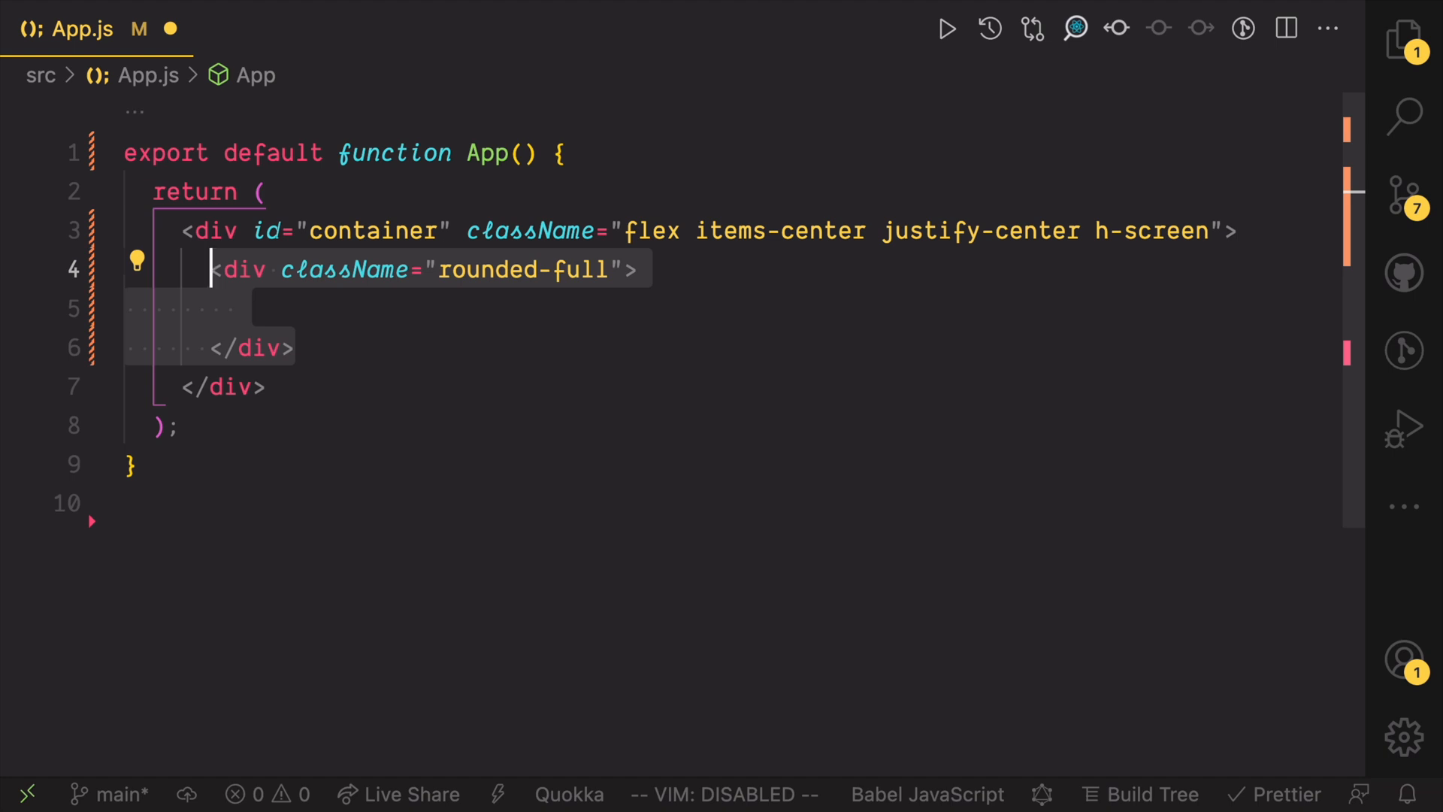
type("<Circle />")
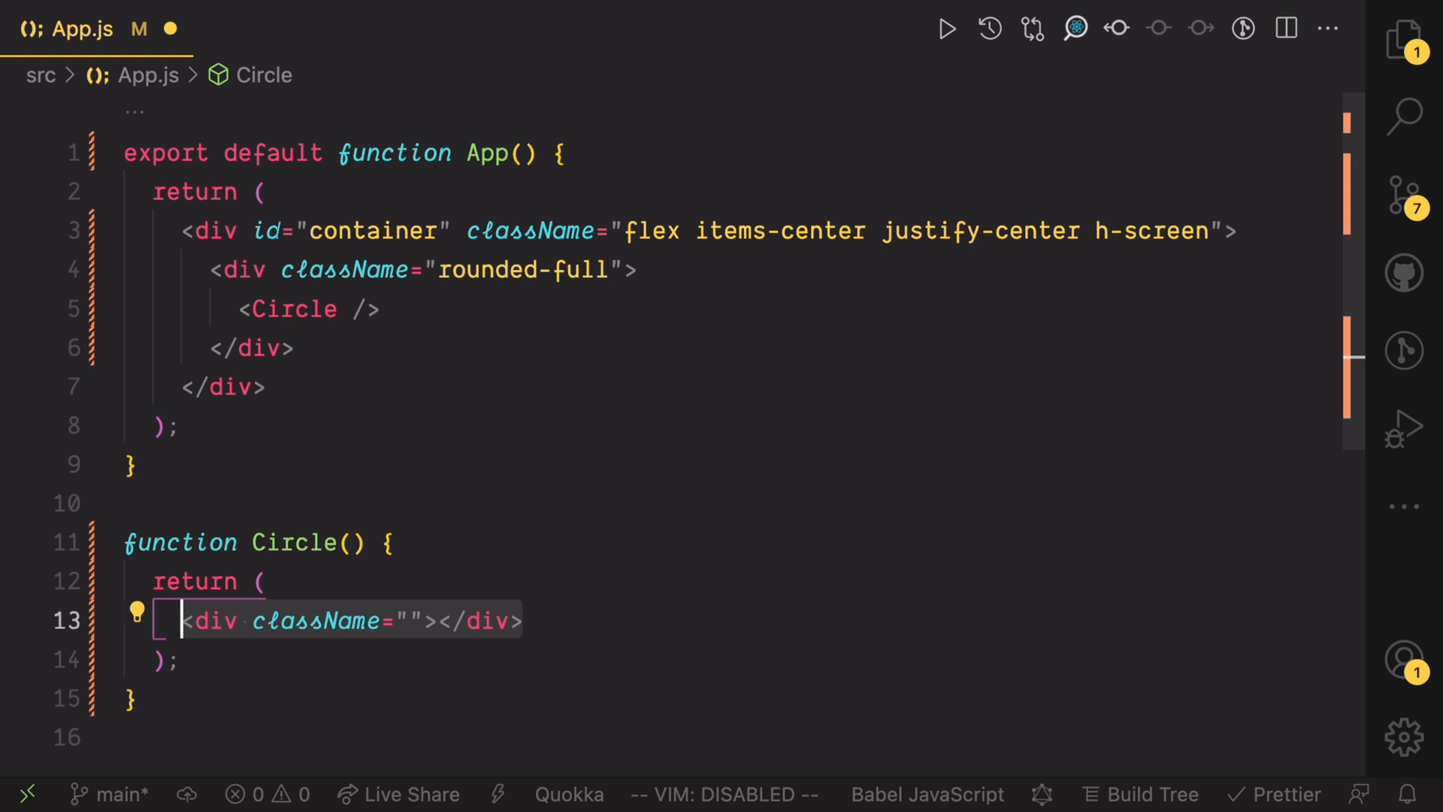
Step: Size the Circle h-48 w-48 with a bg-gradient-to-r from-purple-500 to-pink-500 rounded background
type("h-48")
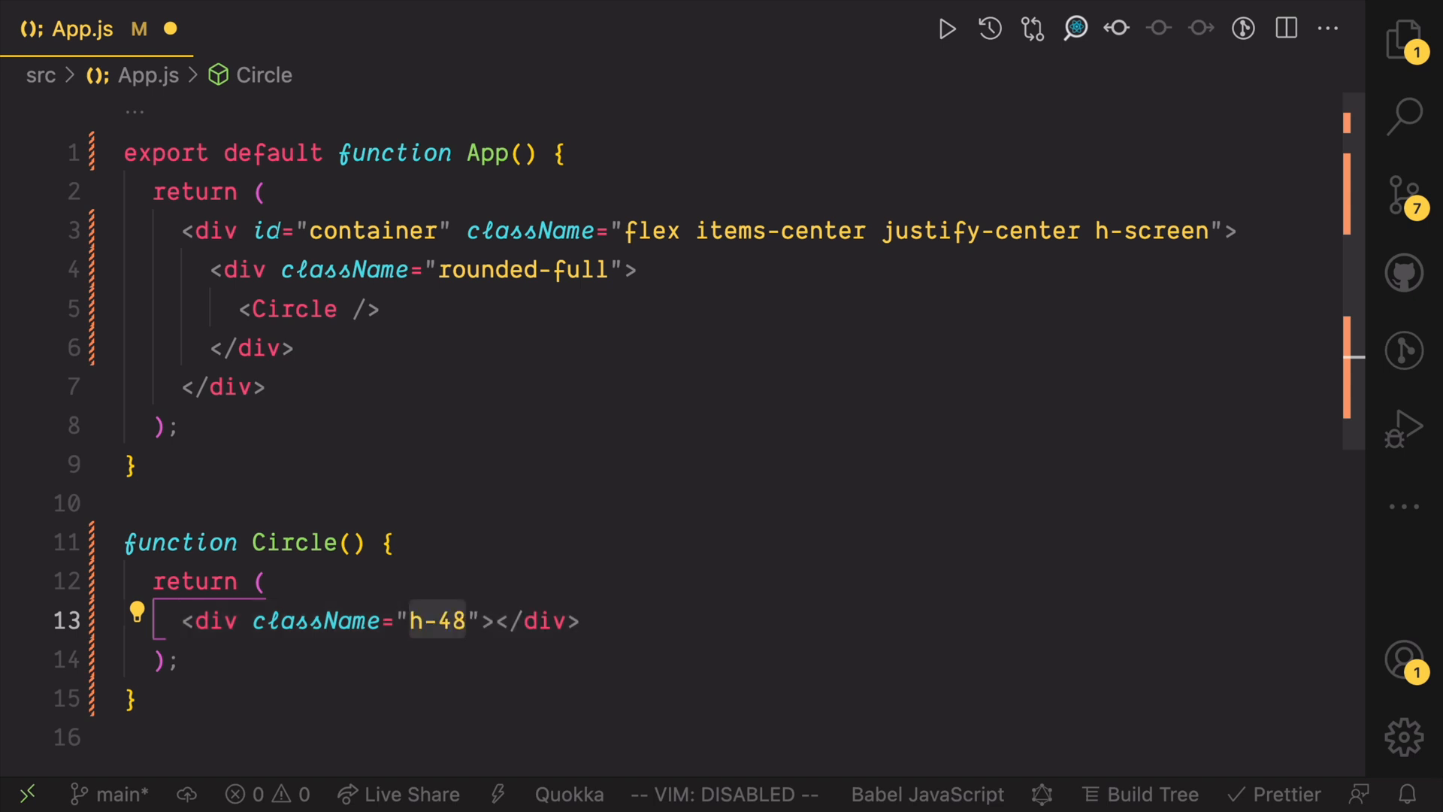
type("w-48")
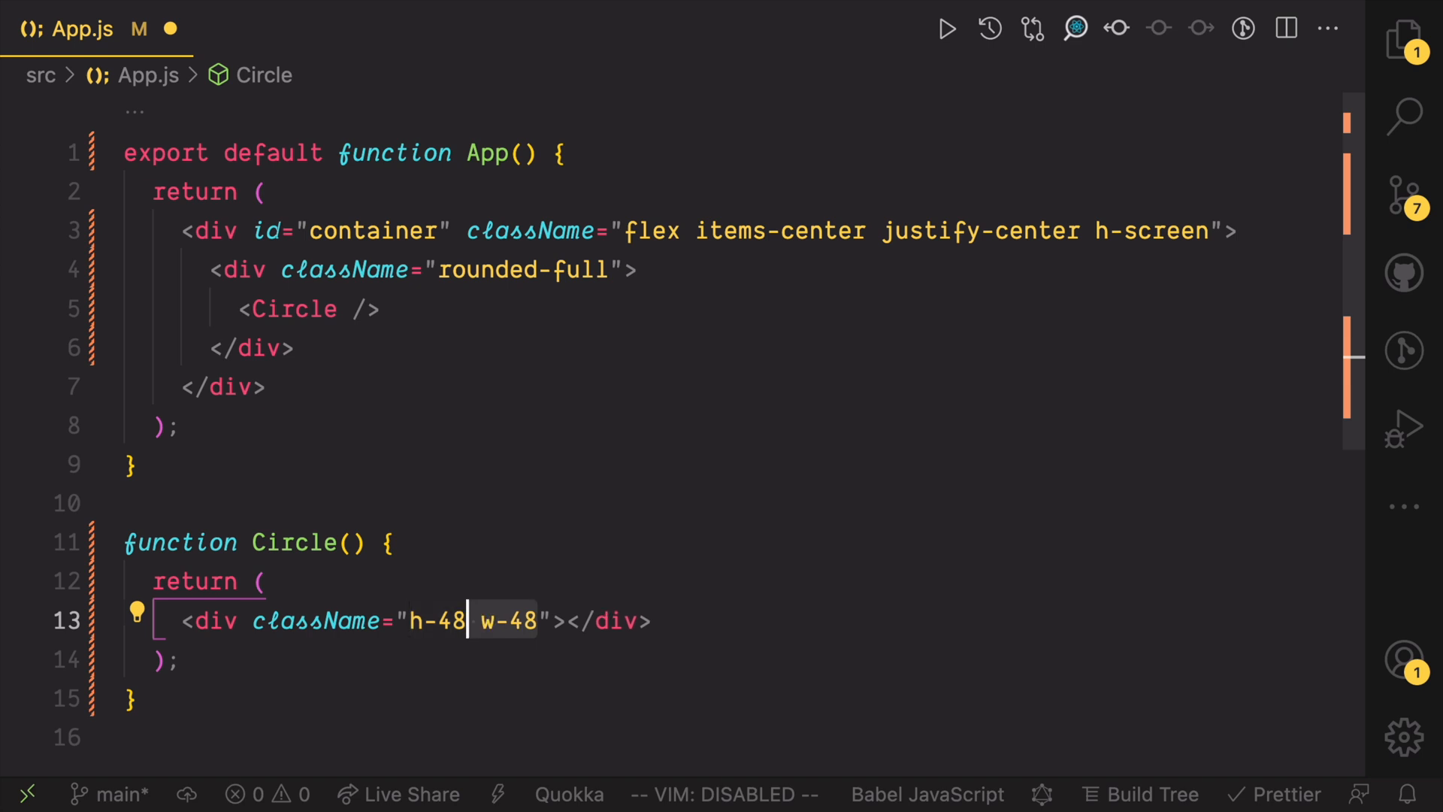
type("bg-gradient-to-r")
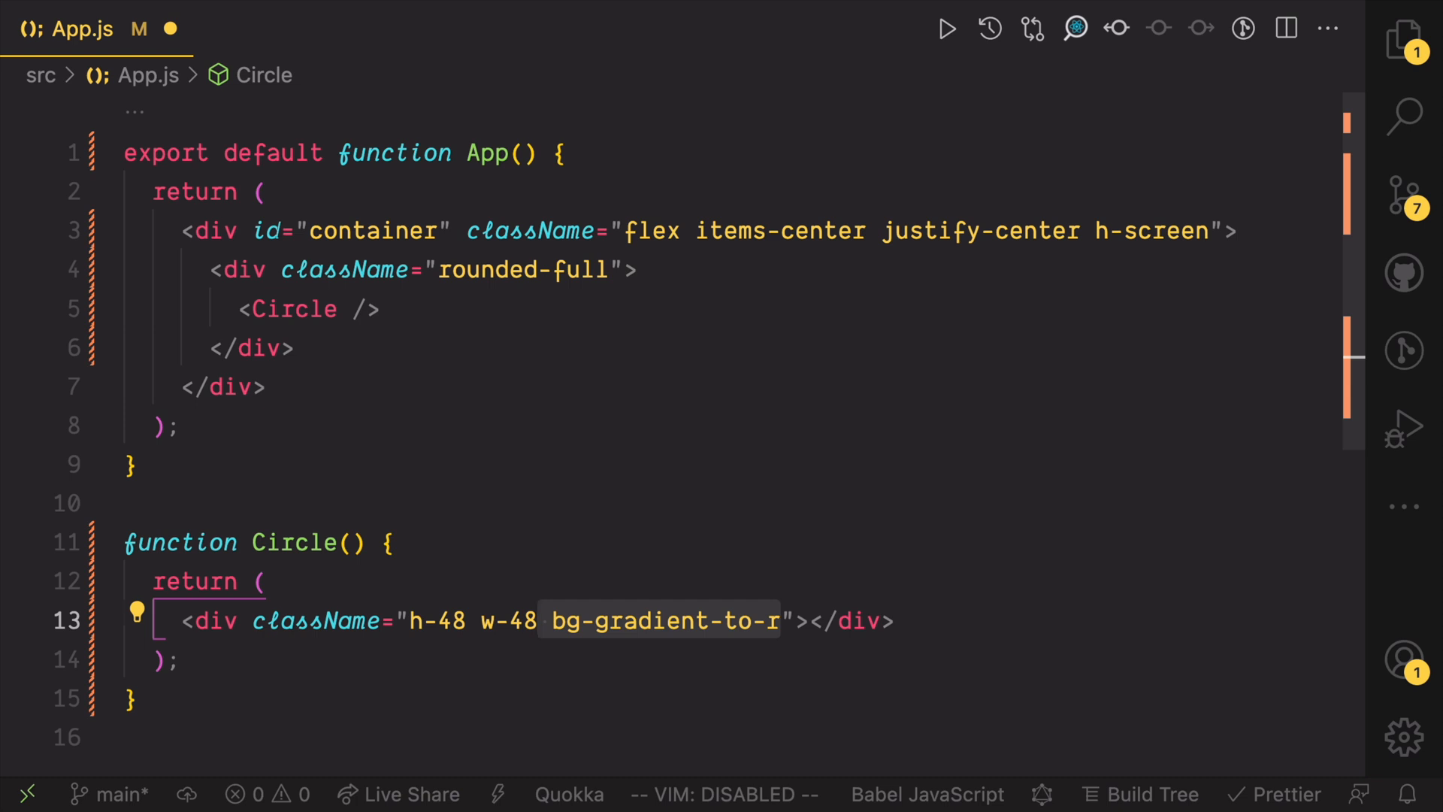
type("from-purple-500")
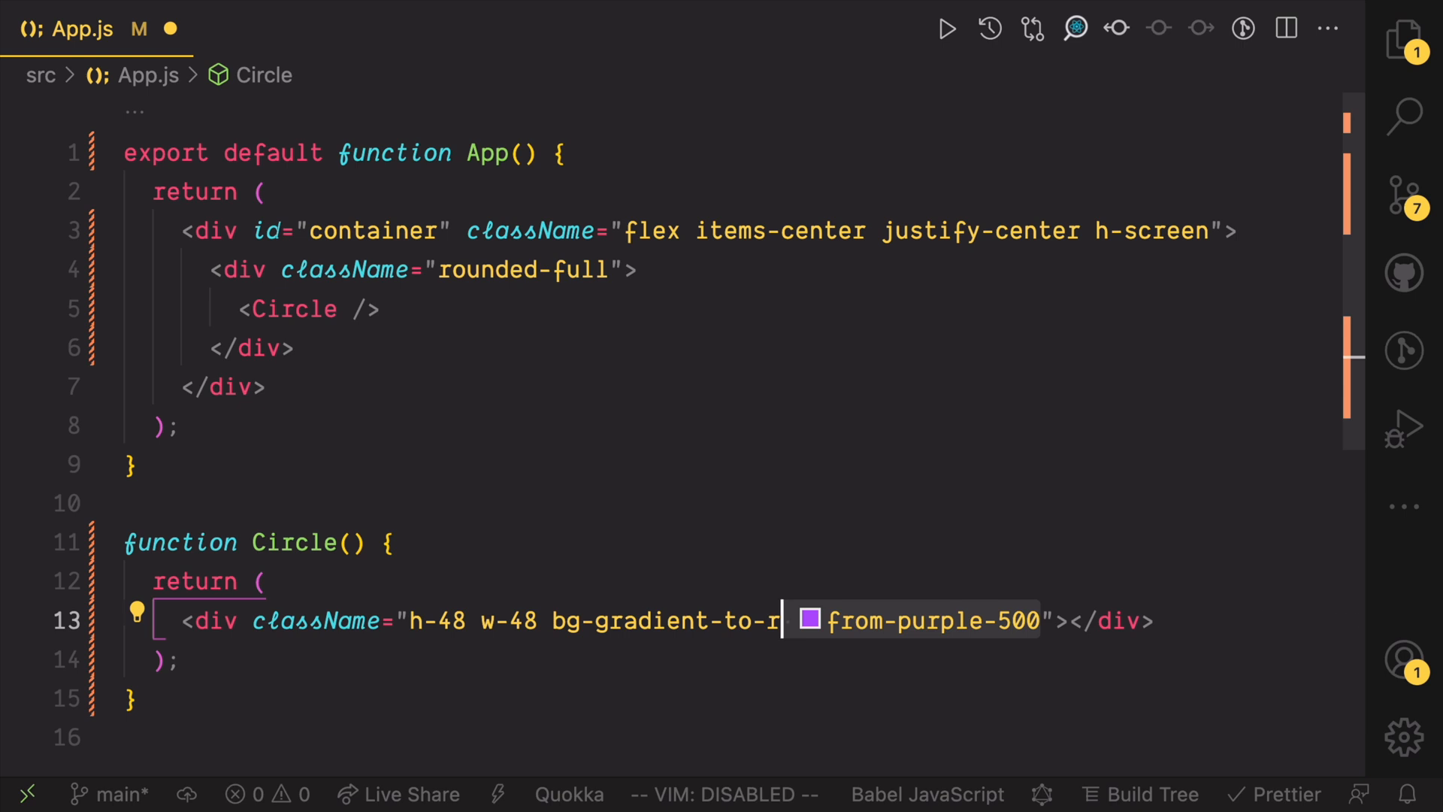
type("to-pink-500 rounded-full")
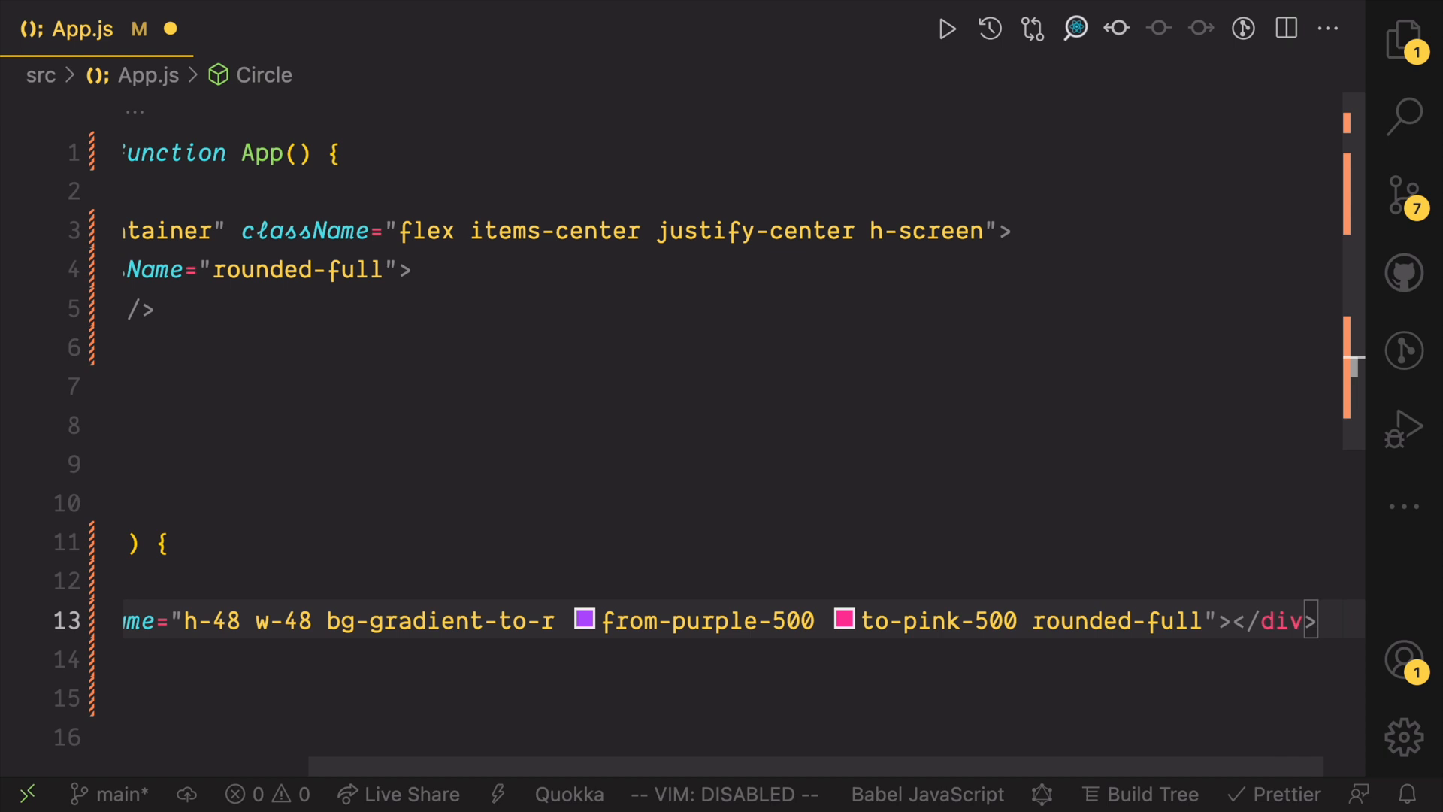
Step: Add shadow-lg, hover:shadow-2xl and cursor-grab classes to the circle
type("shadow-lg")
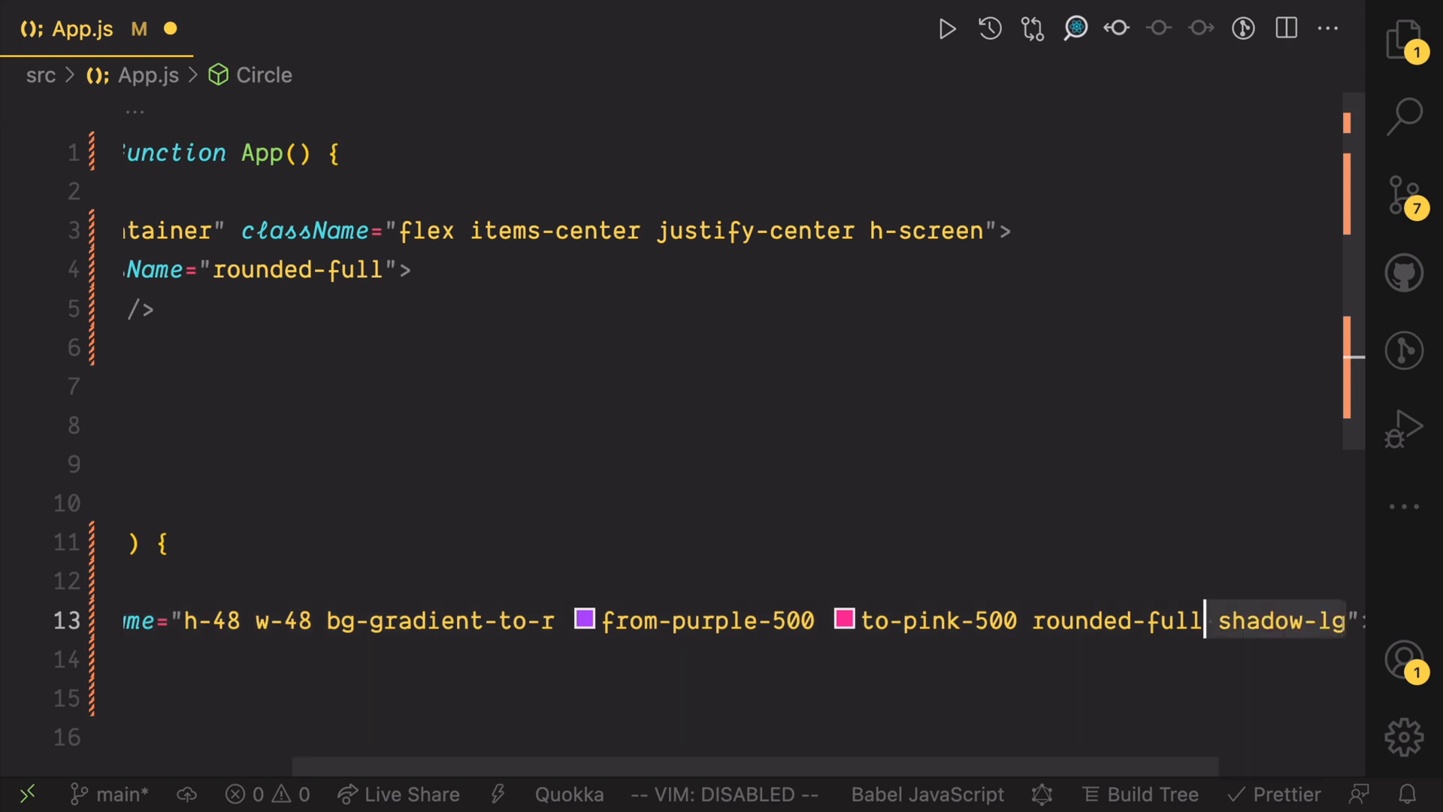
type("hover:shadow-2xl transition-shadow duration-300")
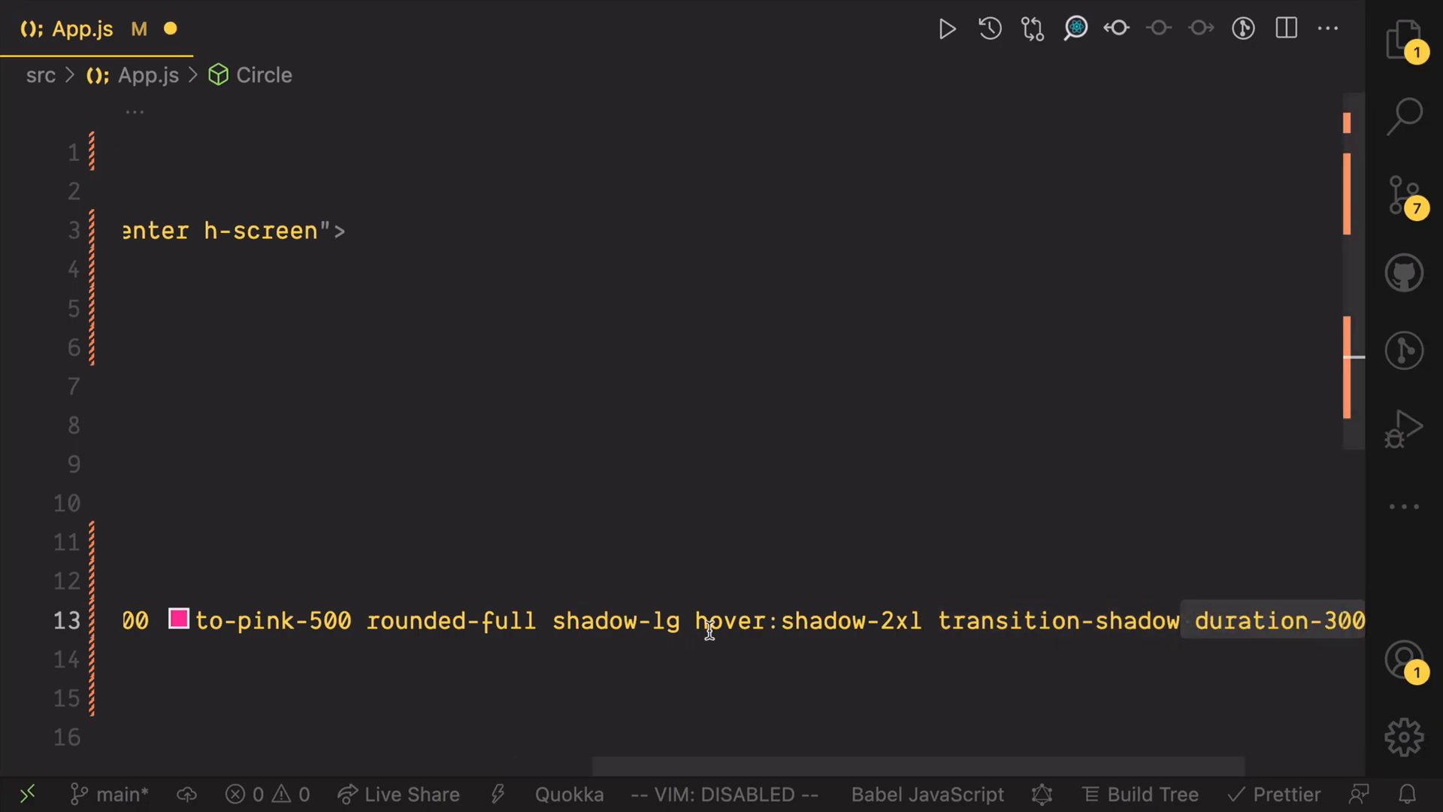
type("cursor-grab")
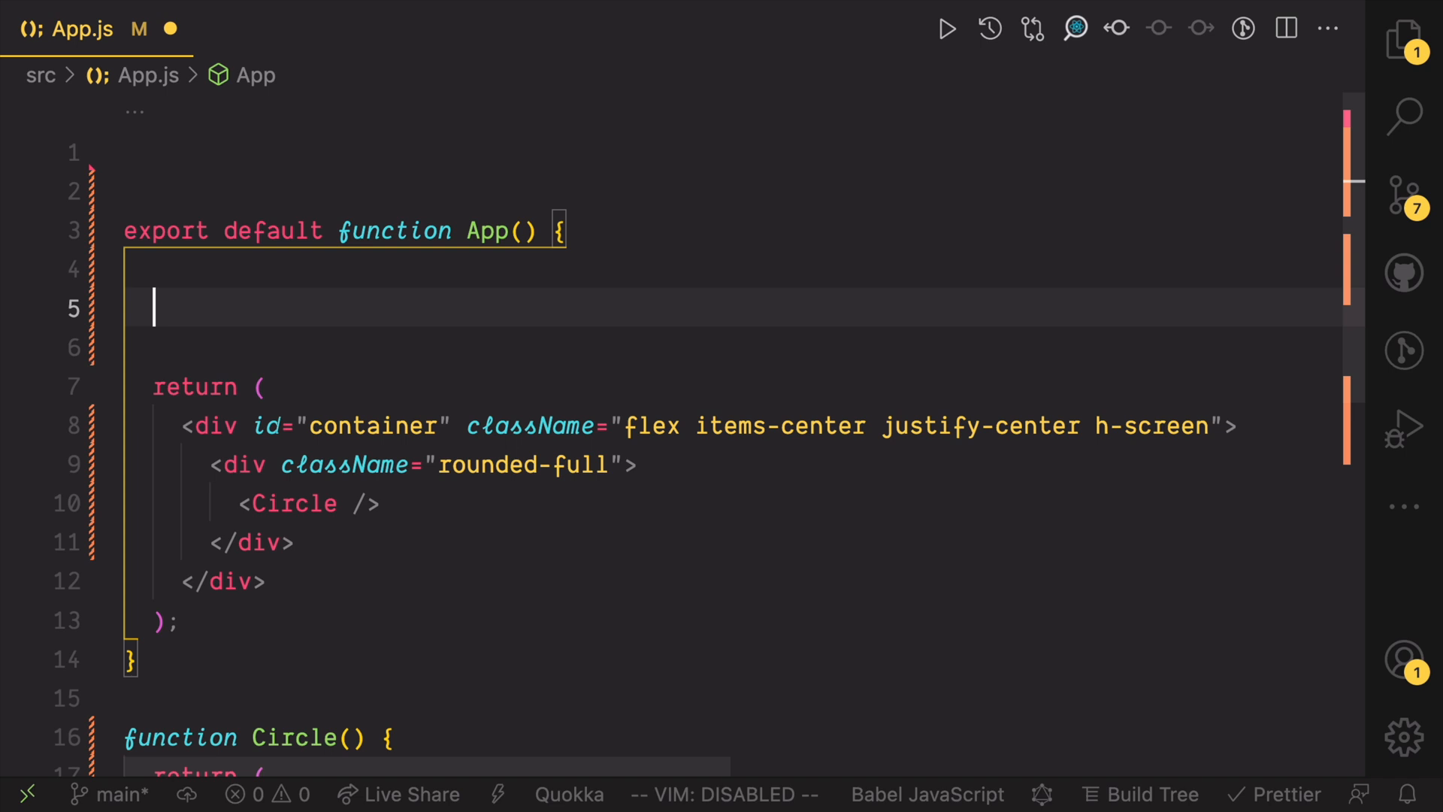
Step: Define bindDrag = useDrag(({ offset }) => console.log(offset)) and spread {...bindDrag()} on the wrapper div
type("const bindDrag = useDrag();")
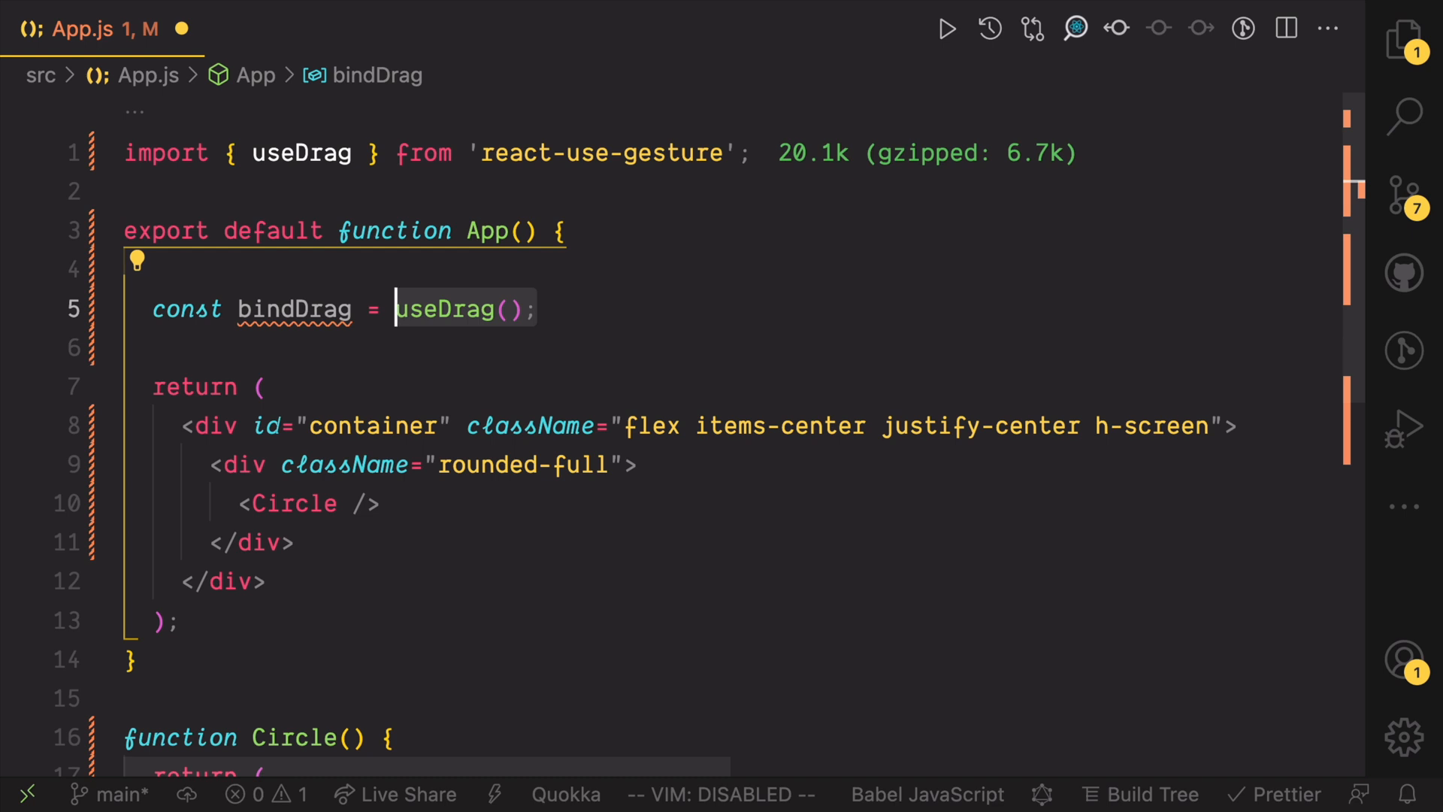
type("({ offset")
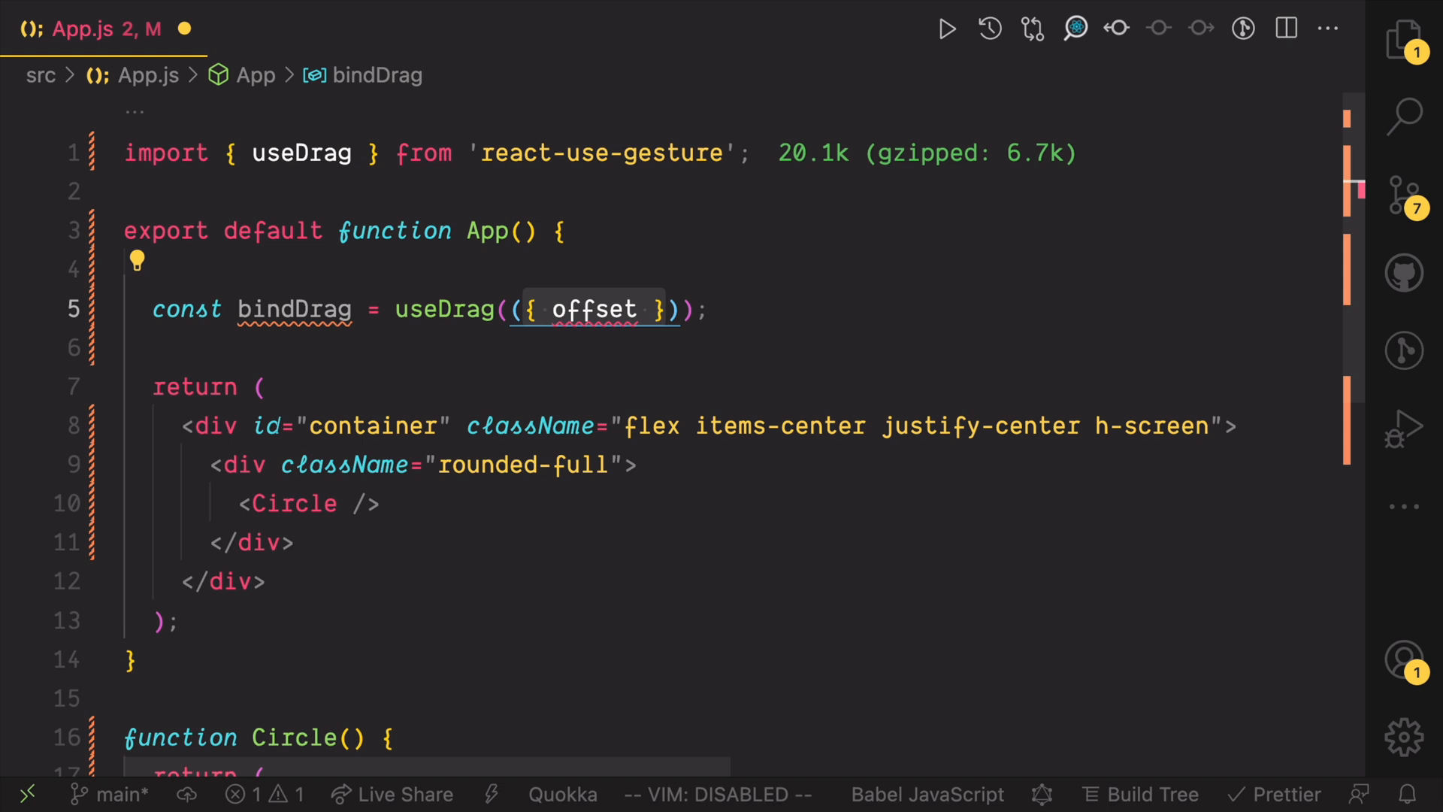
type("=> {")
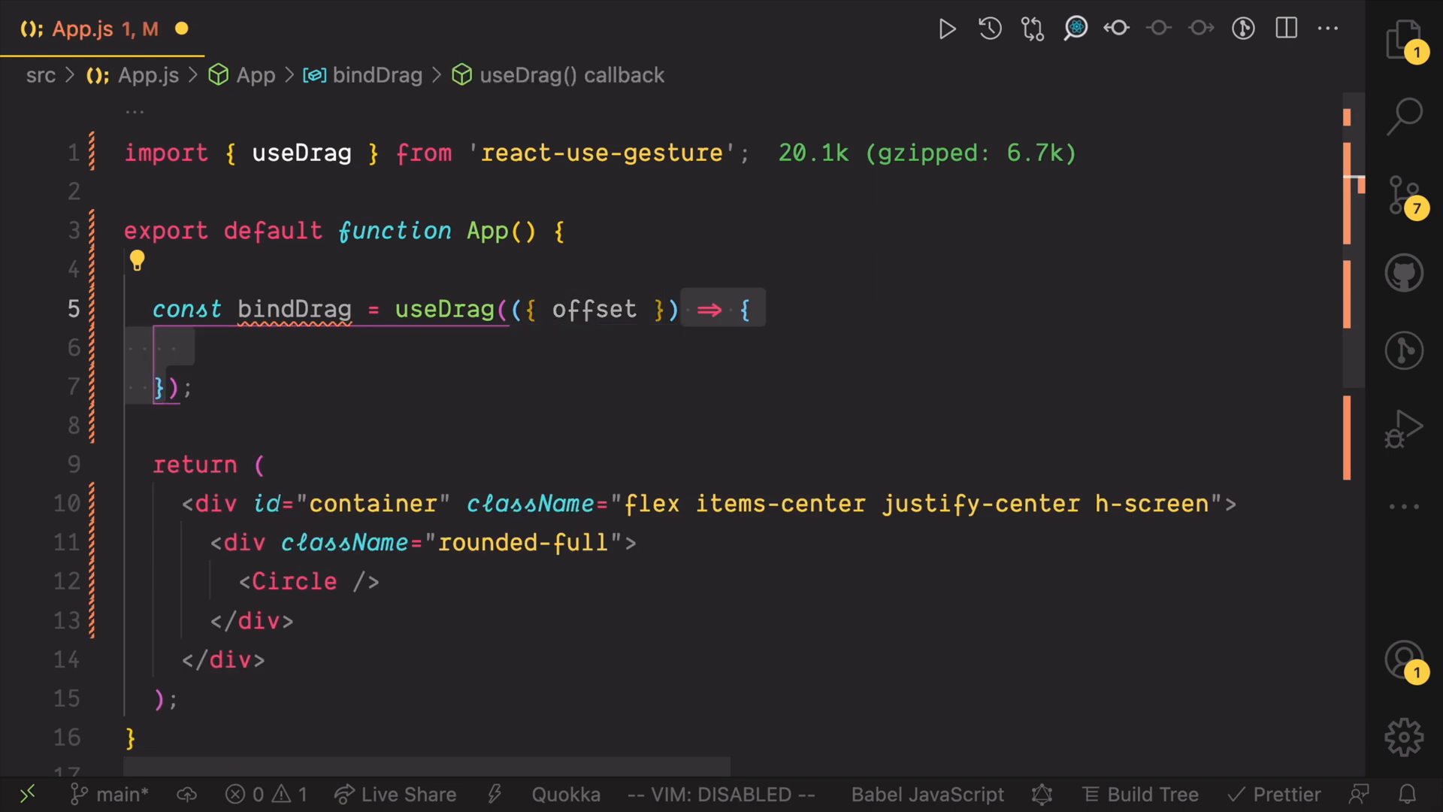
type("console.log(offset)")
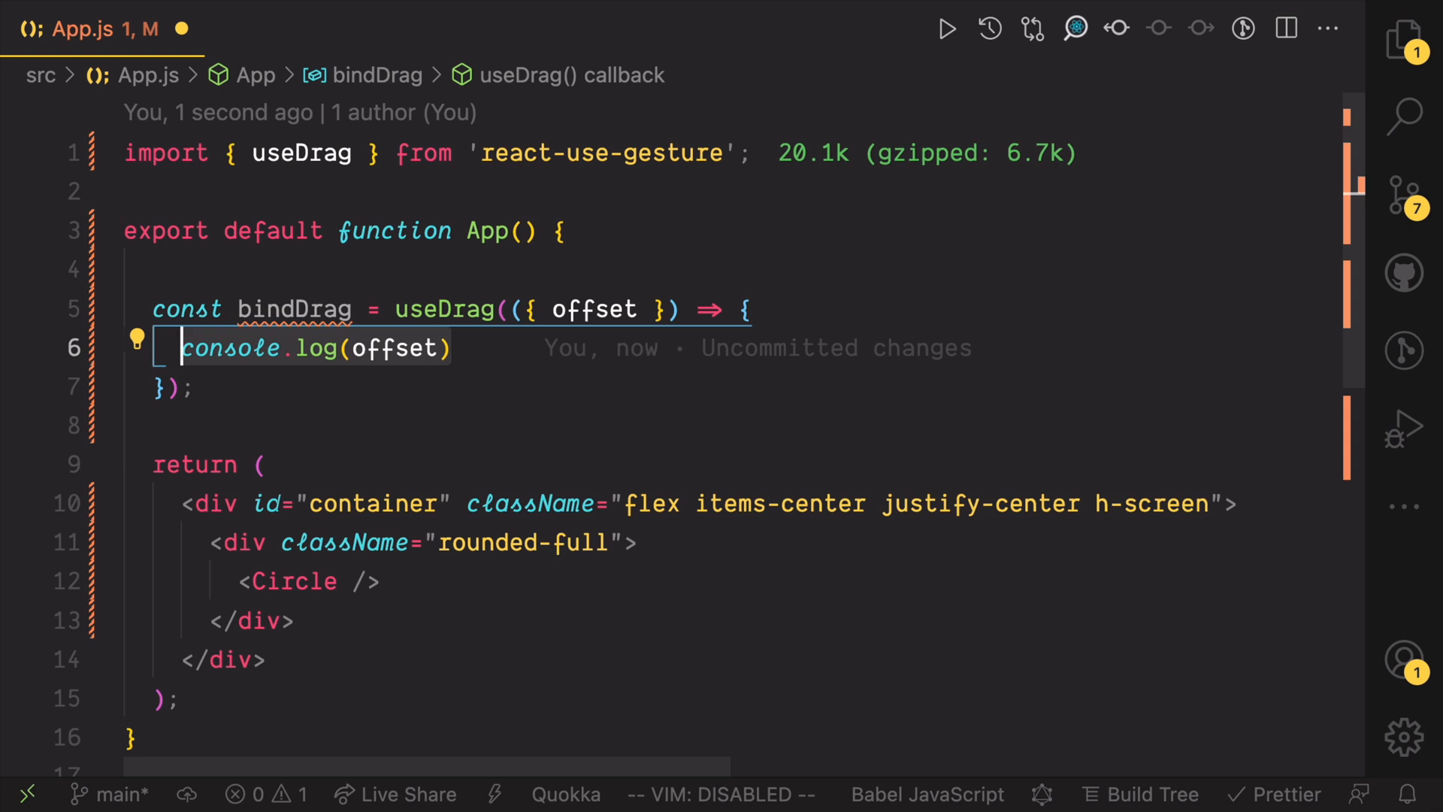
type("{...bindDrag()}")
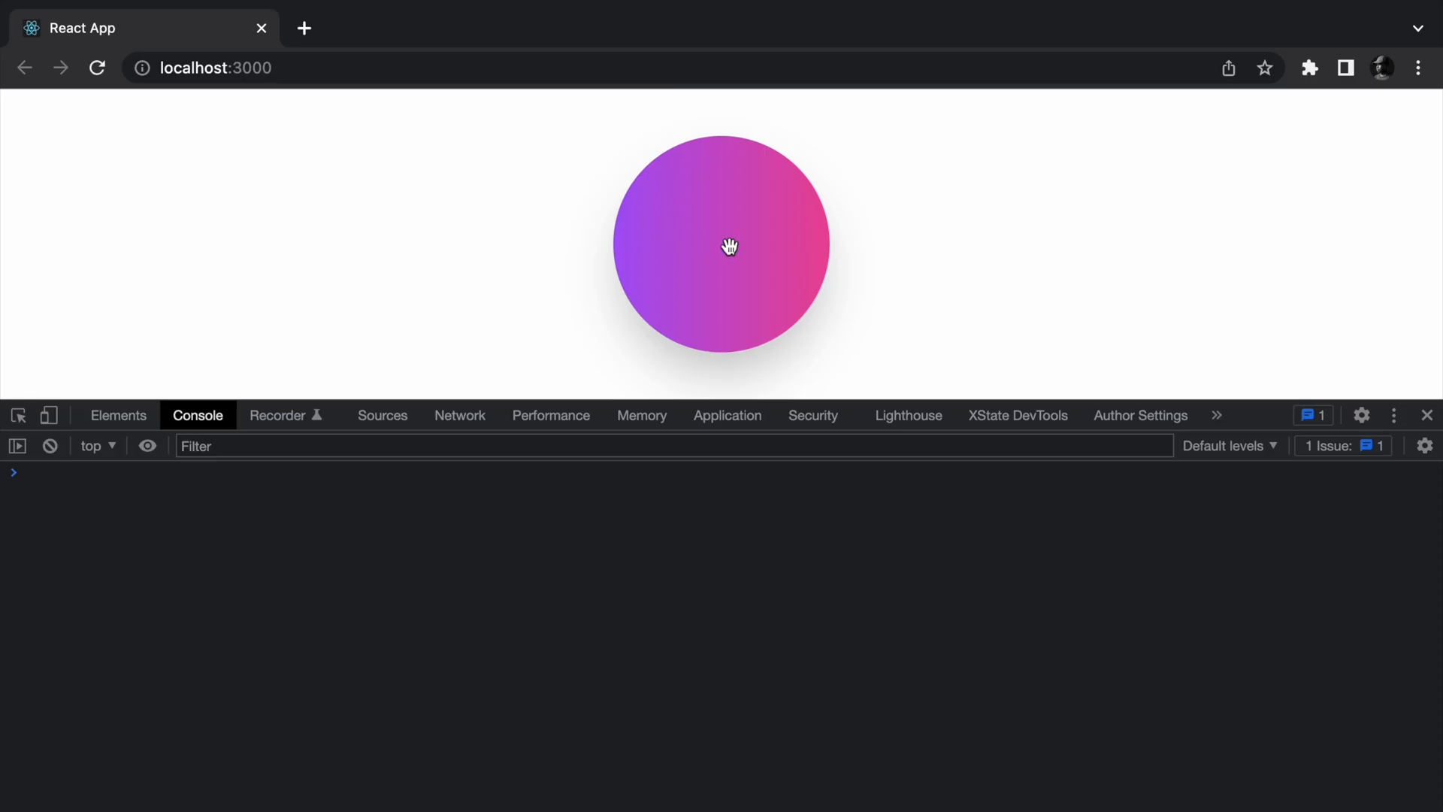
Step: Drag the gradient circle in the browser so its offset arrays log to the console
left_click_drag(729, 245, 855, 242)
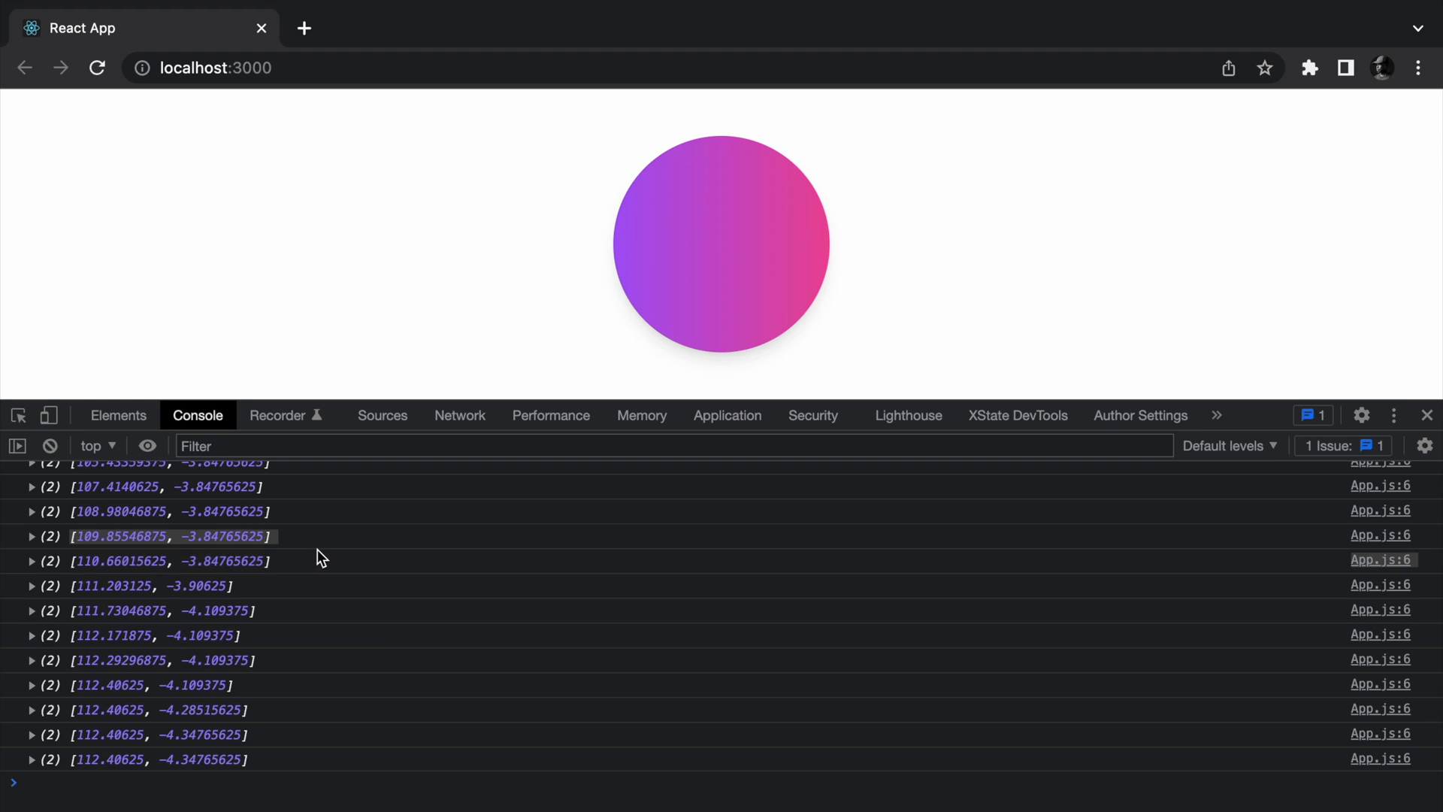
mouse_move(281, 594)
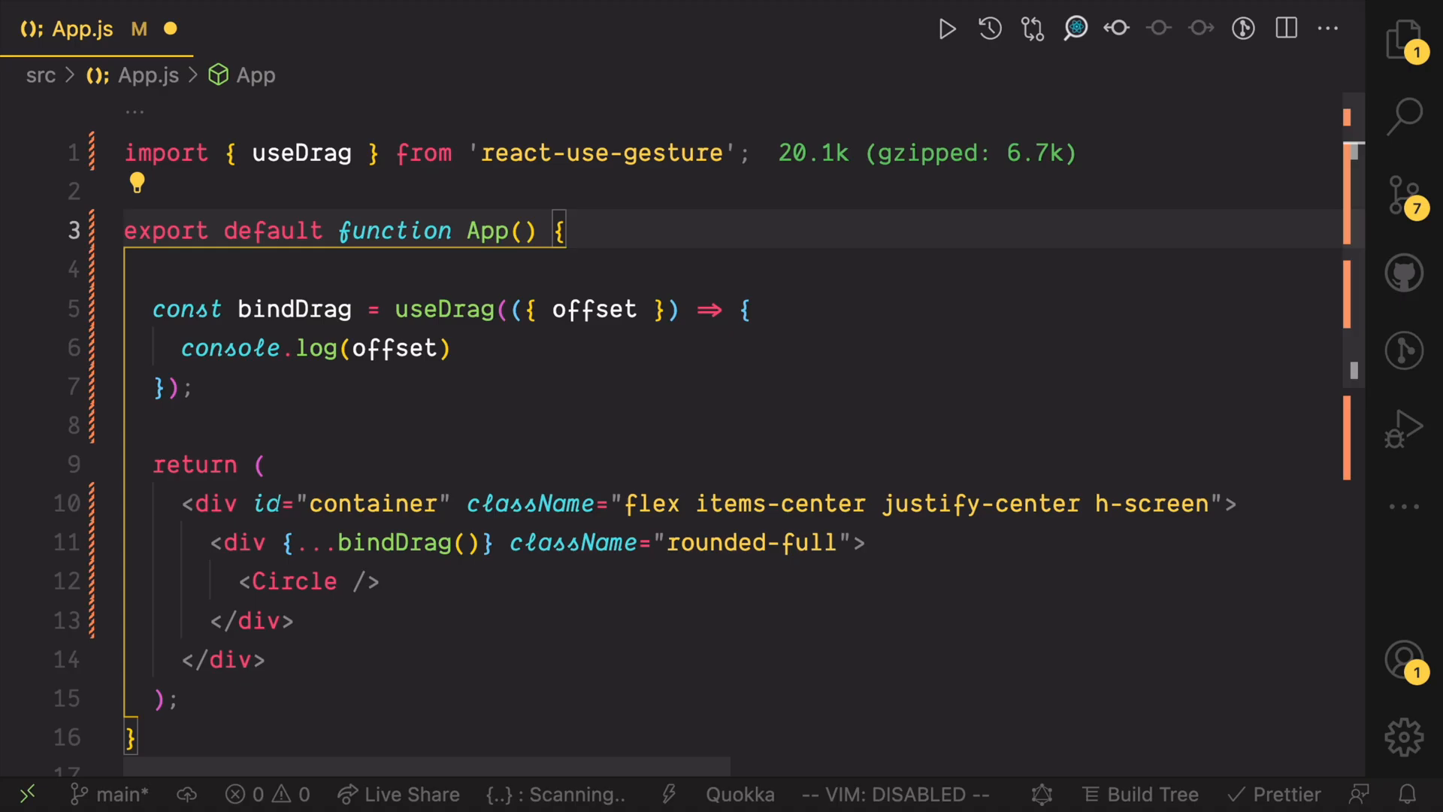
key("Enter")
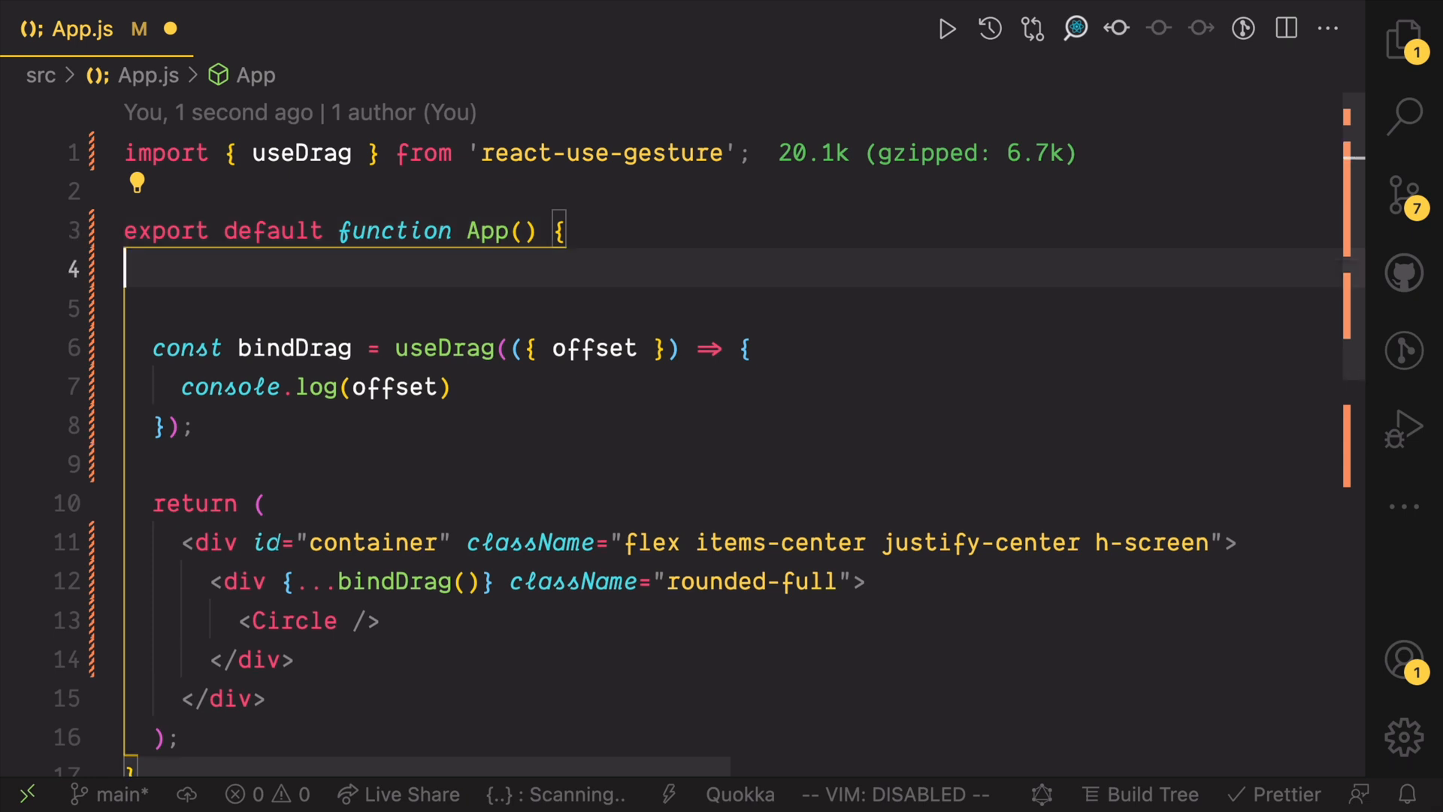
type("const [{ x, y }, api] = useSpring();")
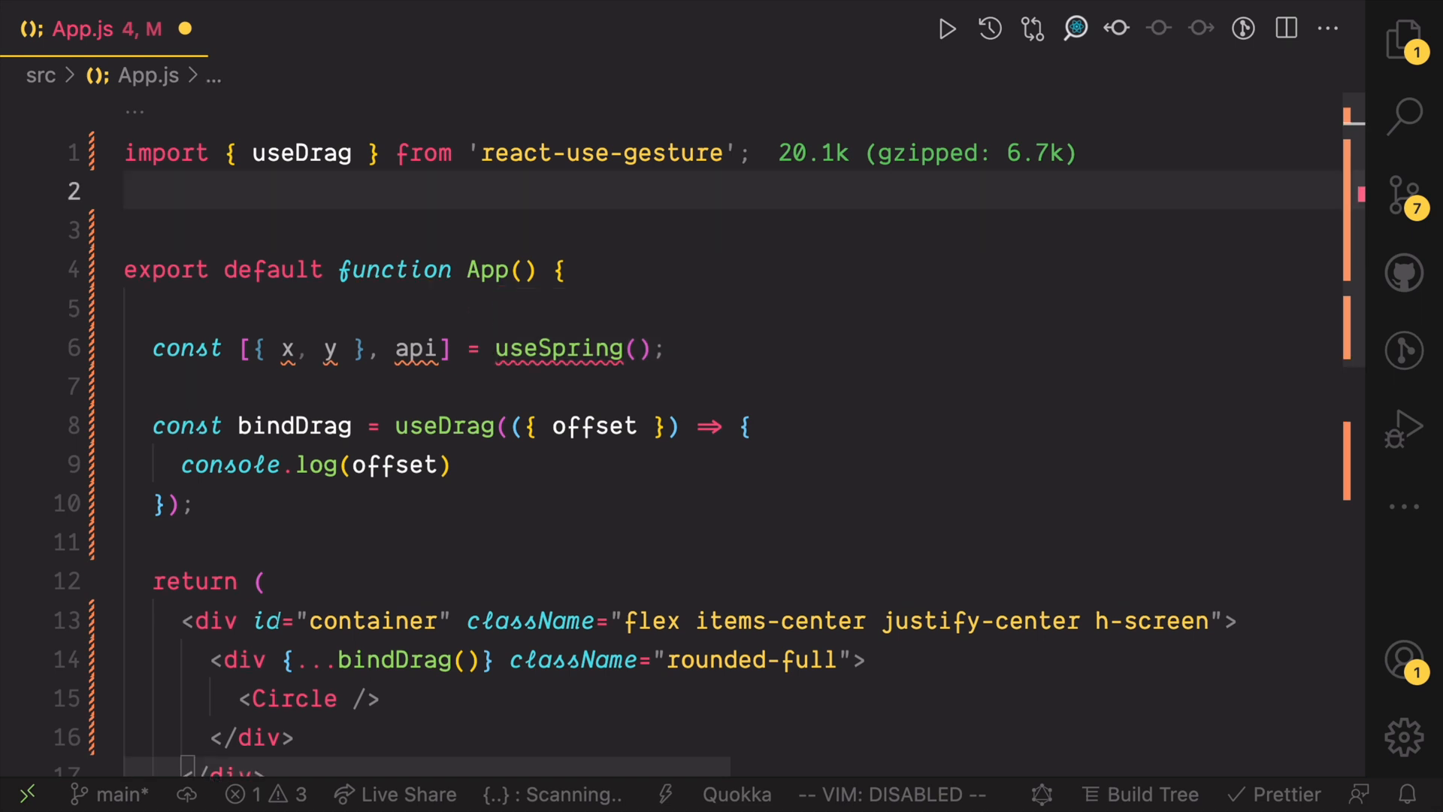
type("import { useSpring } from '@react-spring/web';")
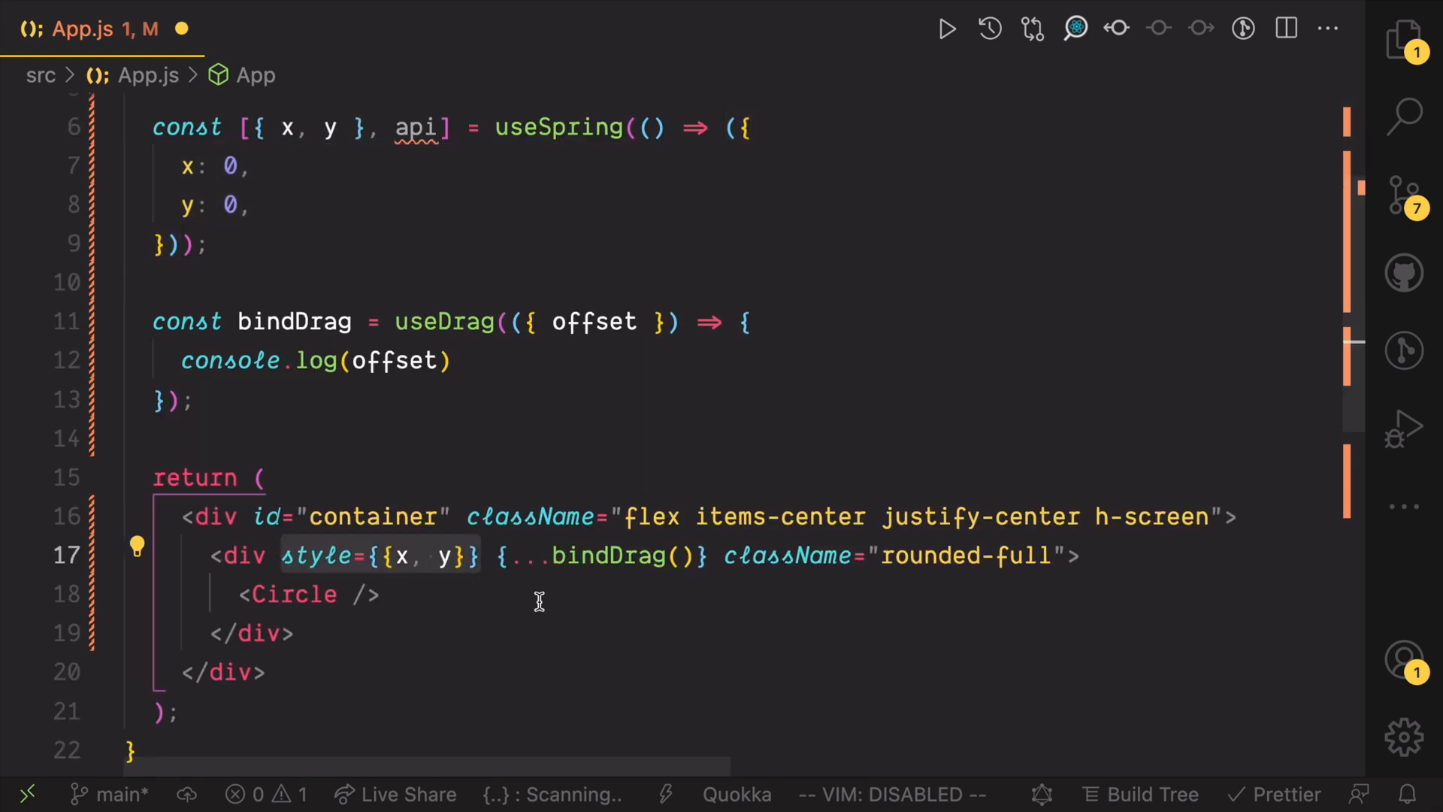
Step: Change the wrapper div into an animated.div styled by x and y
left_click(282, 555)
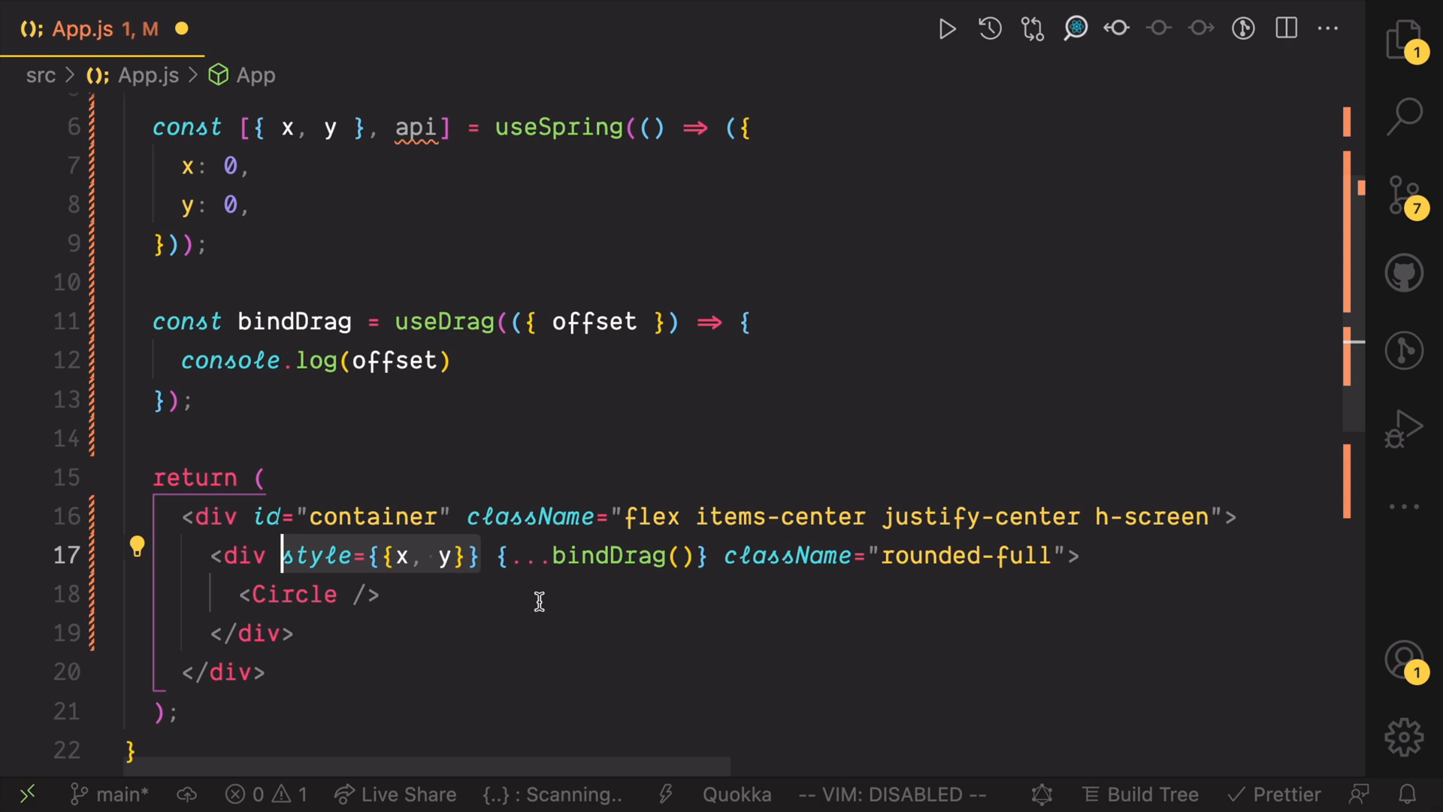
type("animated.")
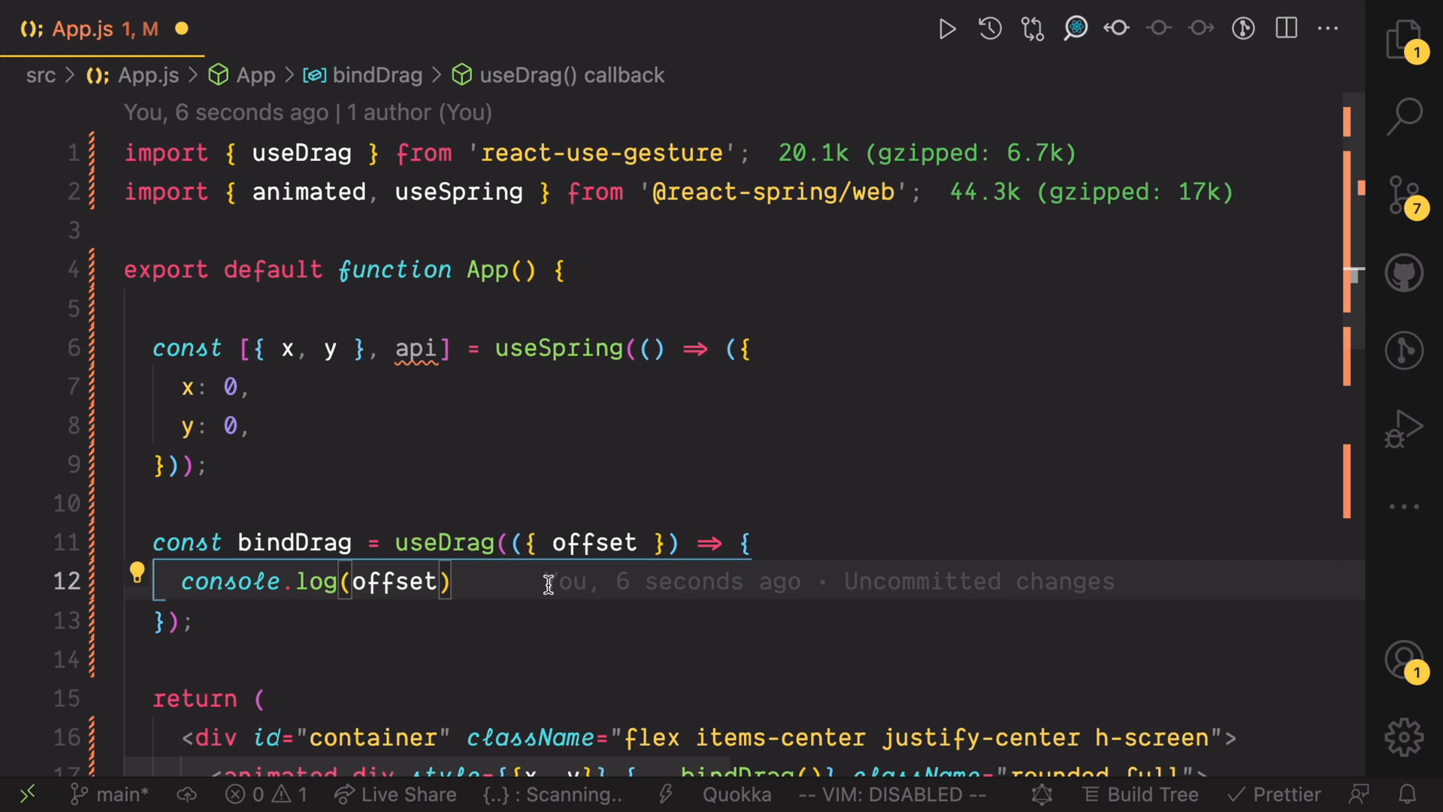
Step: Scroll through App.js around the drag handler calling api({ x: offset[0], y: offset[1] })
scroll("down", 3)
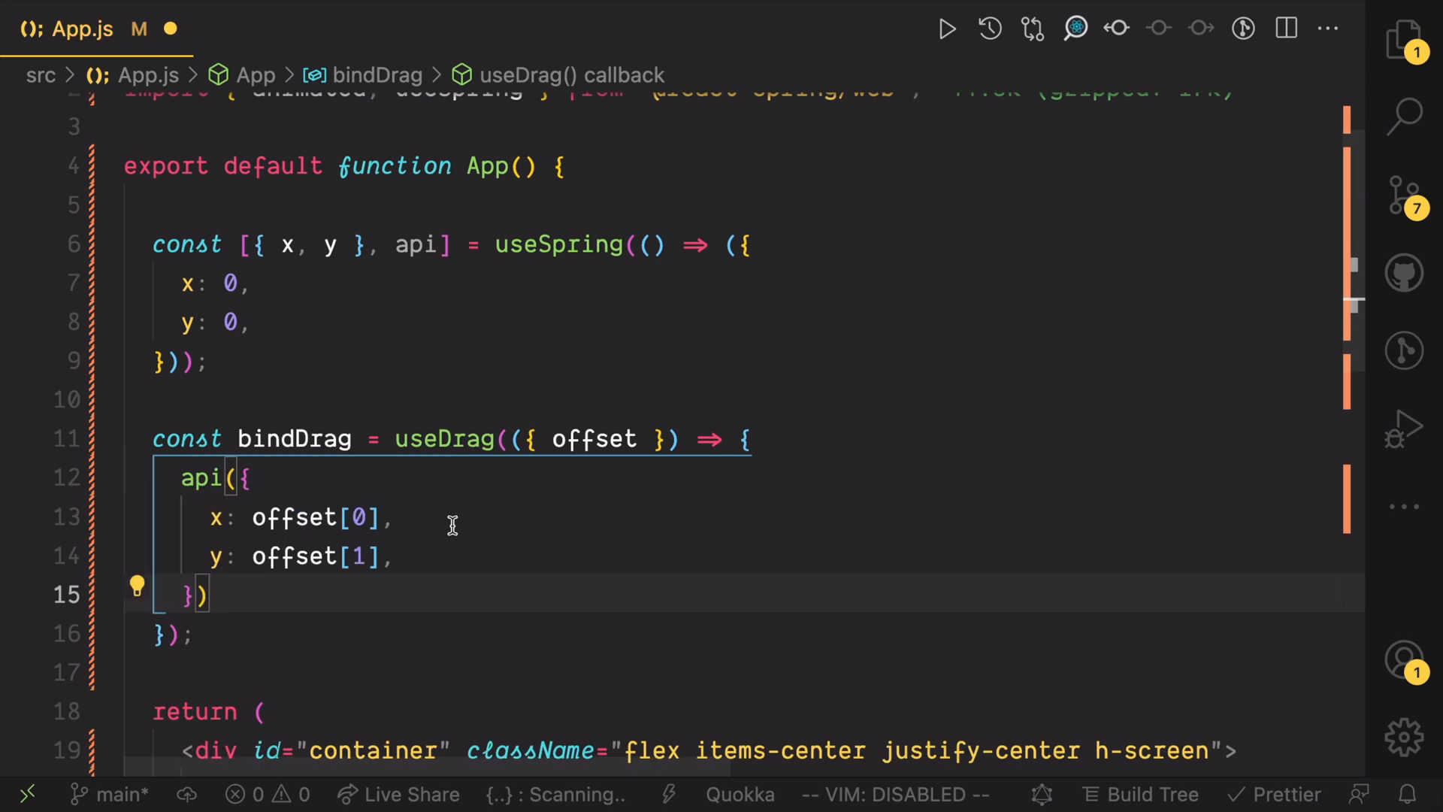
mouse_move(411, 430)
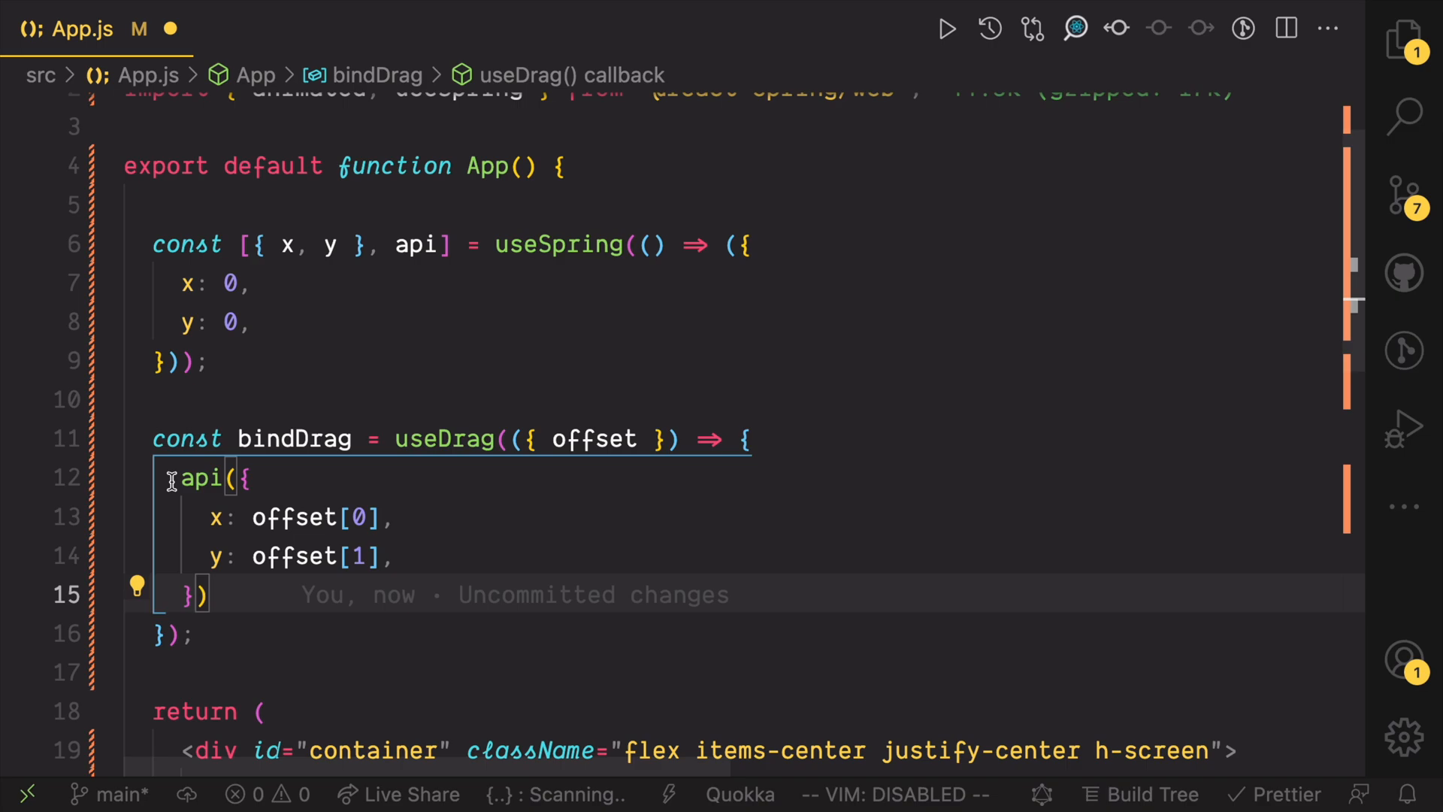
mouse_move(549, 526)
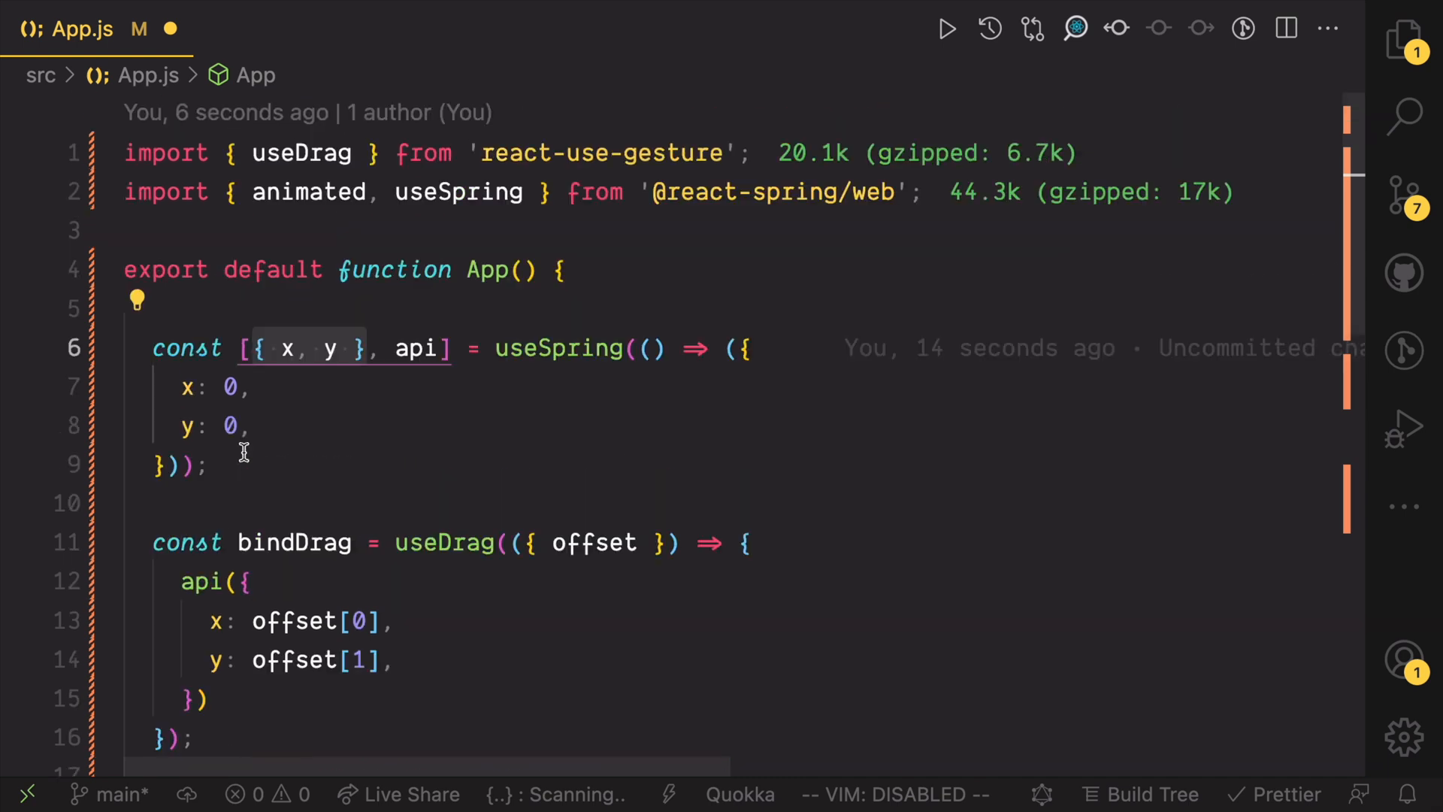
scroll("down", 3)
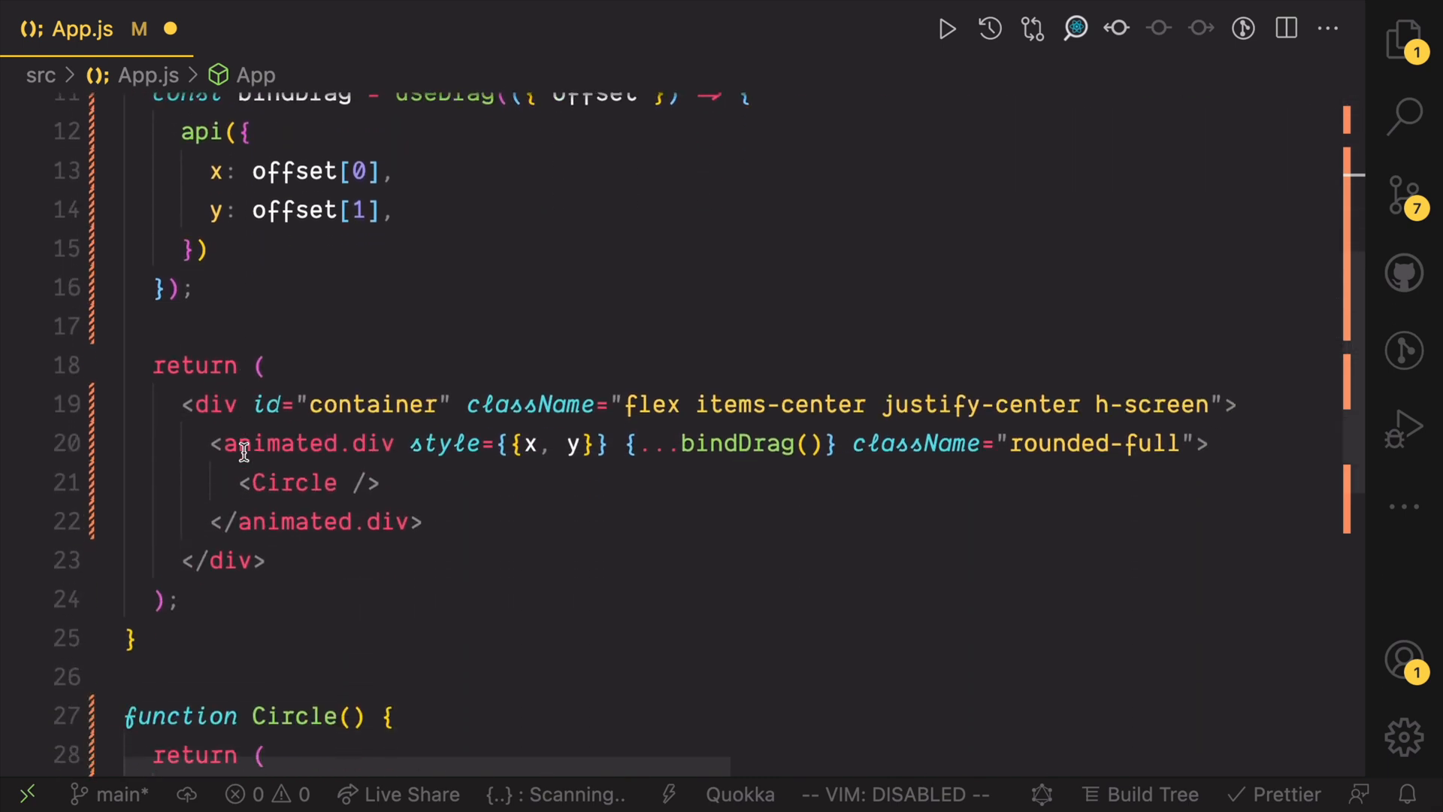